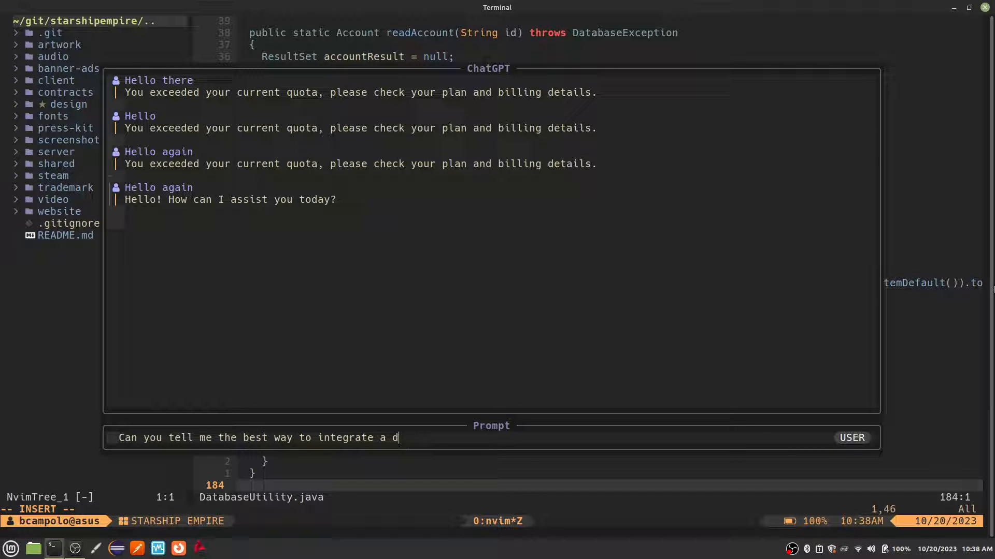
Step: Ask the ChatGPT chat how best to integrate an SQLite database into a Java program
type("qlite database into my Java program")
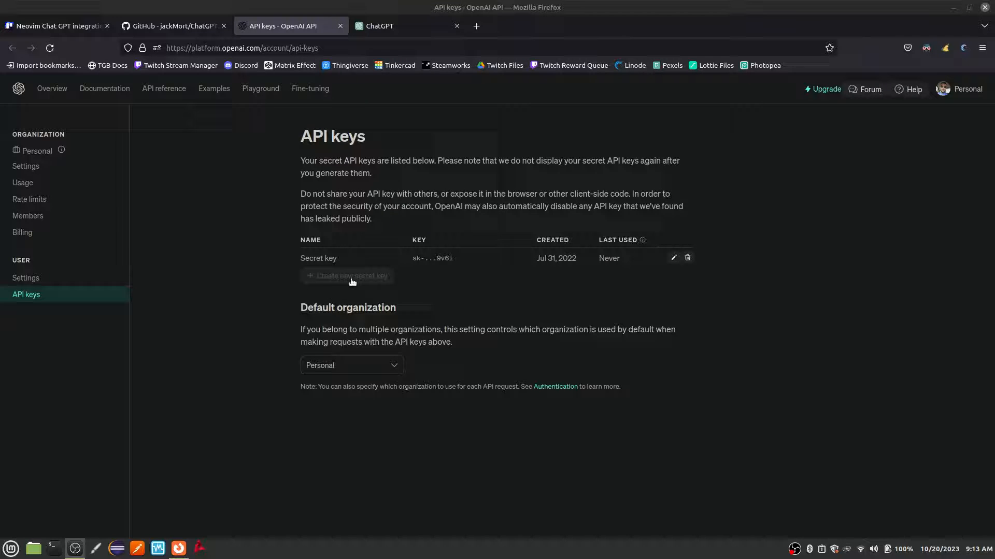
Step: Create a new OpenAI secret key named Neovim, copy it and finish
left_click(348, 276)
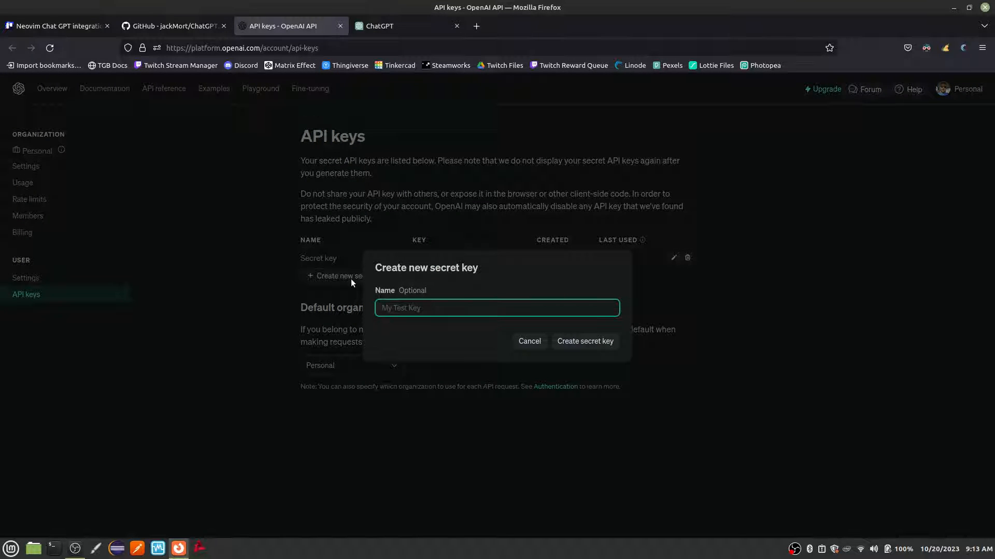
type("Neovim")
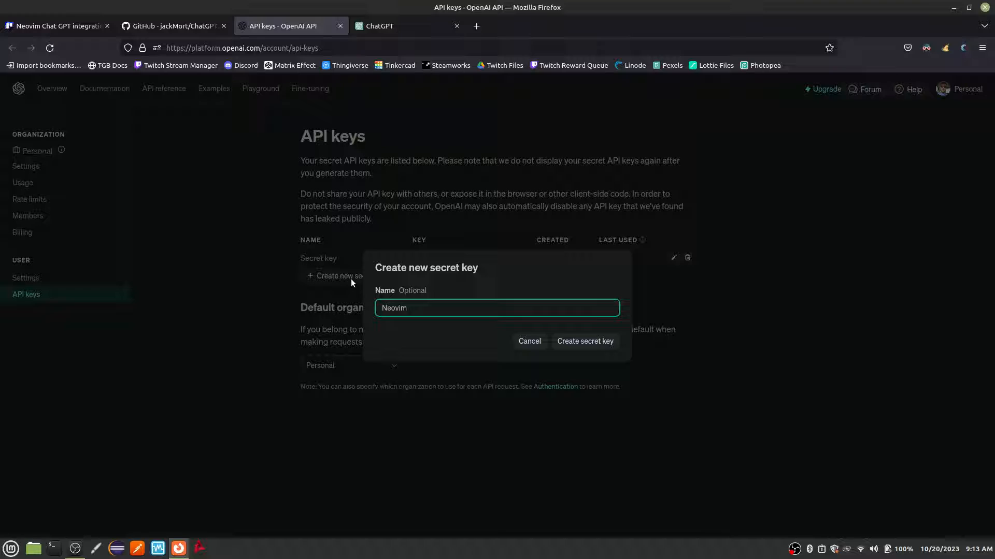
mouse_move(585, 340)
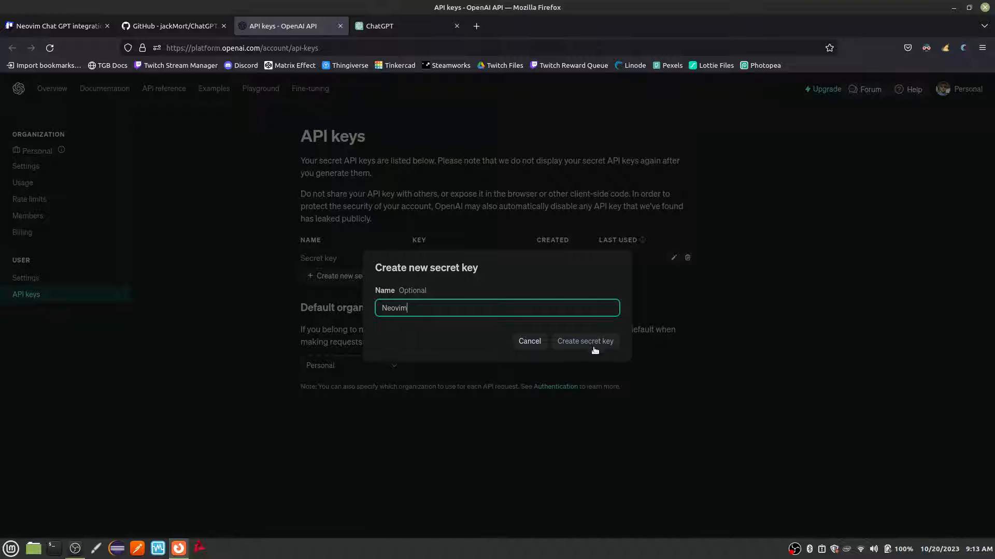
left_click(585, 341)
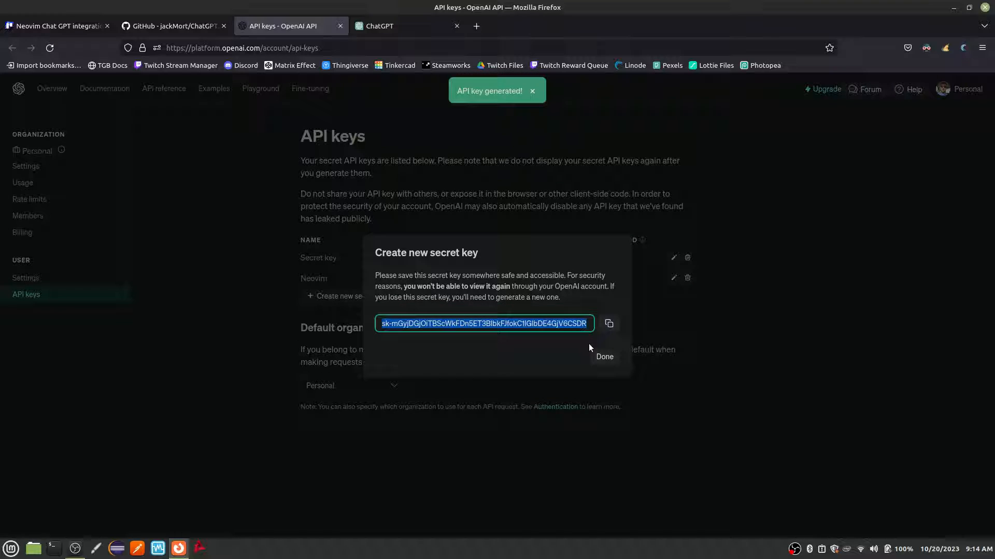
left_click(607, 323)
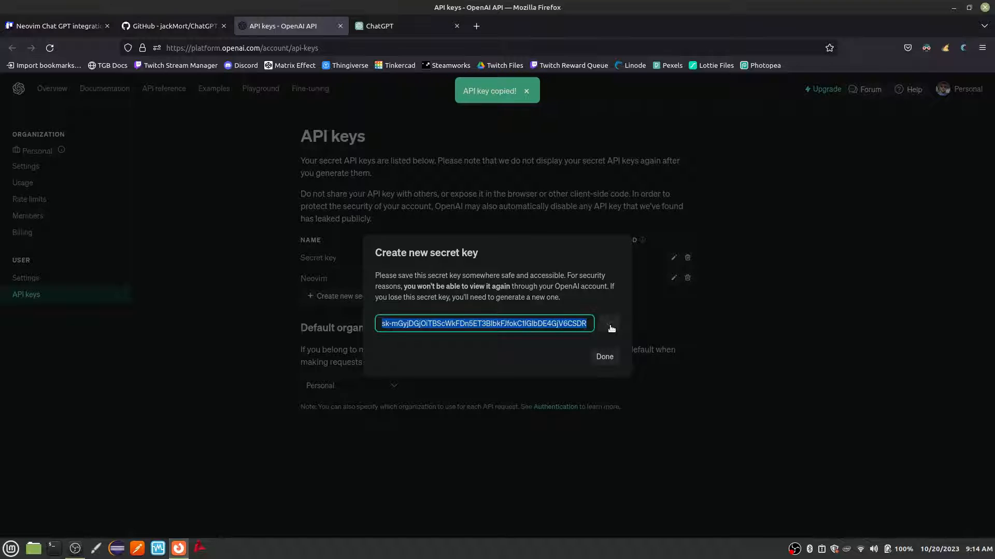
left_click(173, 26)
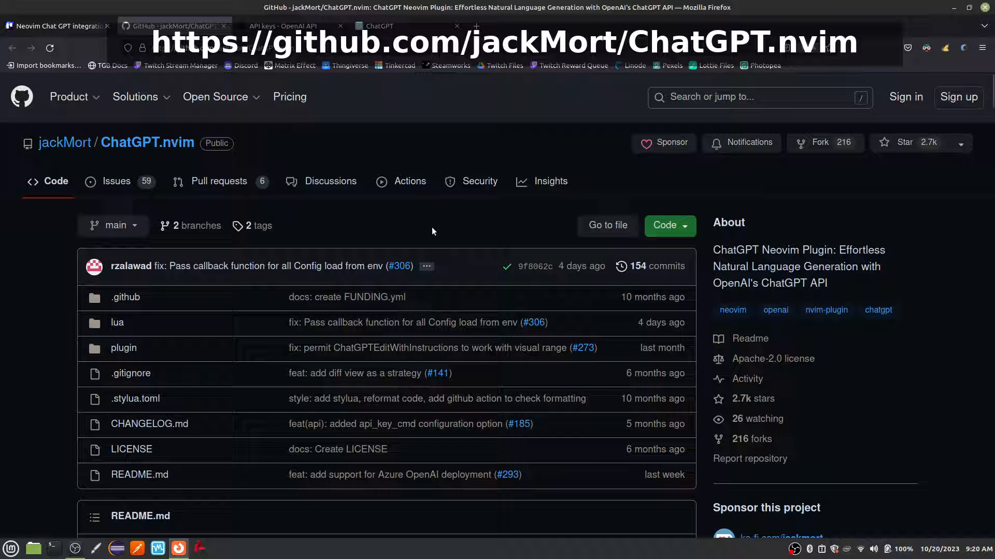
mouse_move(446, 220)
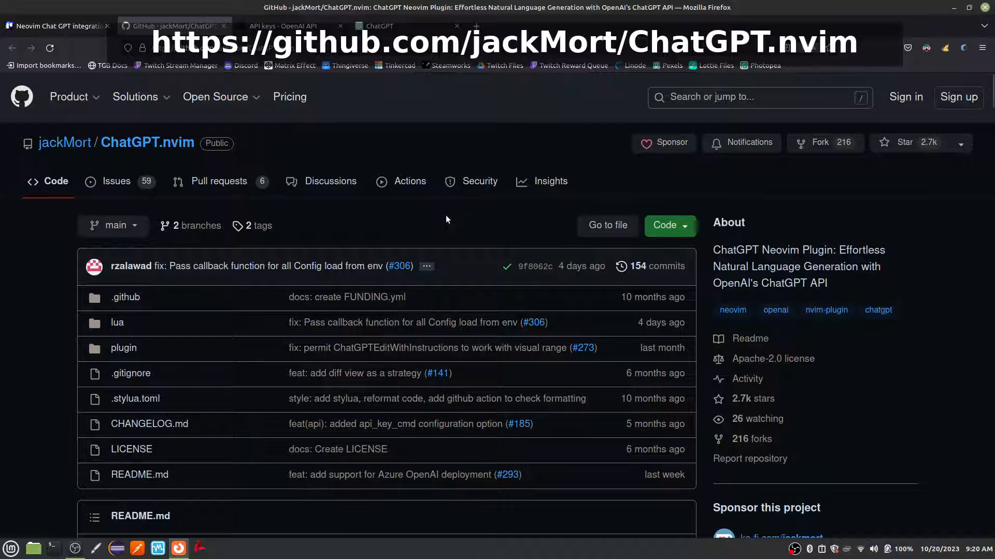
mouse_move(40, 267)
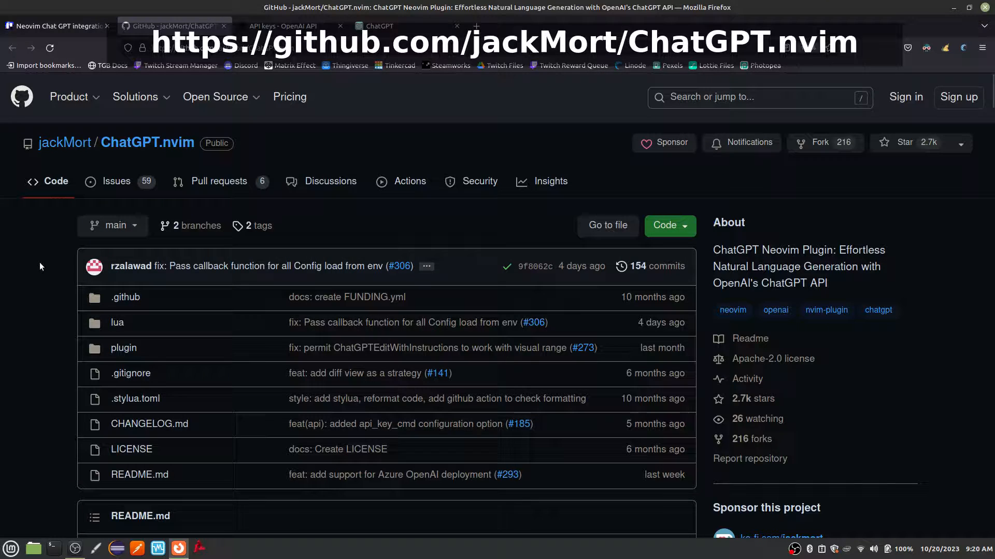
Step: Scroll the ChatGPT.nvim README to Installation and select the Packer use({...}) snippet
scroll("down", 3)
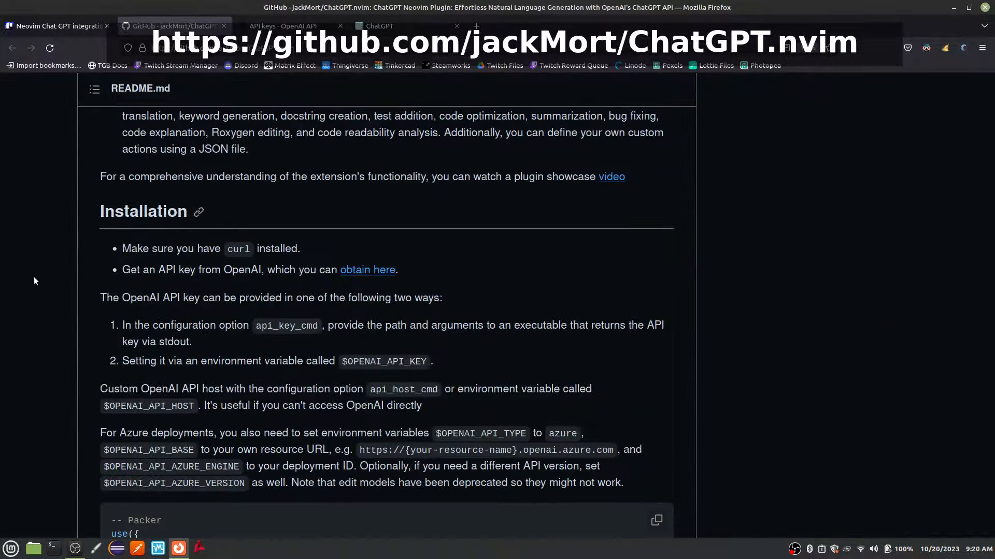
scroll("down", 3)
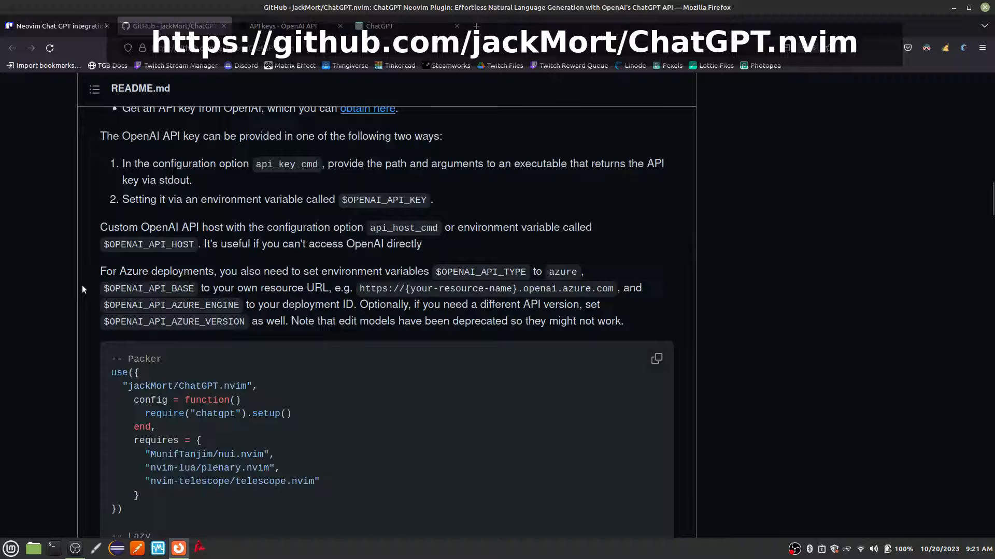
scroll("down", 3)
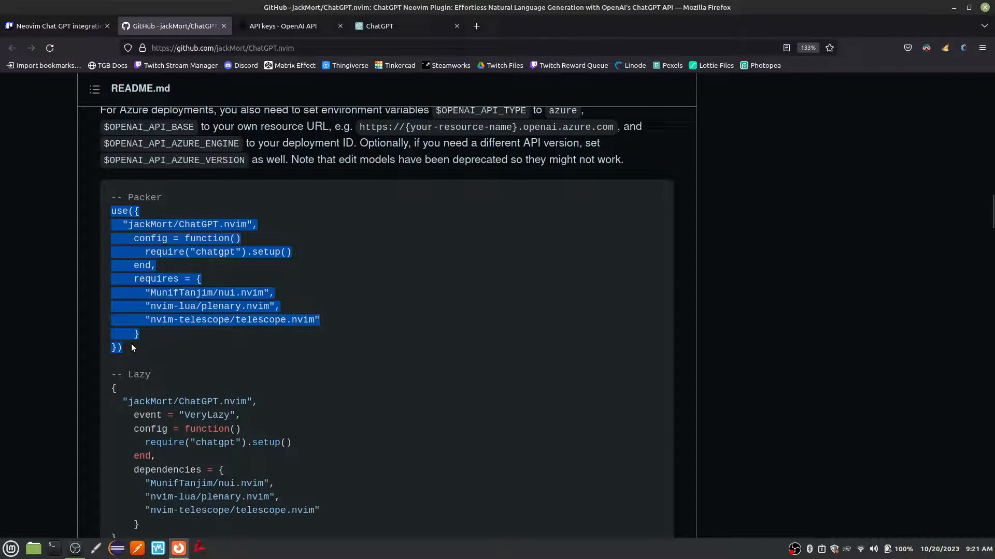
left_click(53, 548)
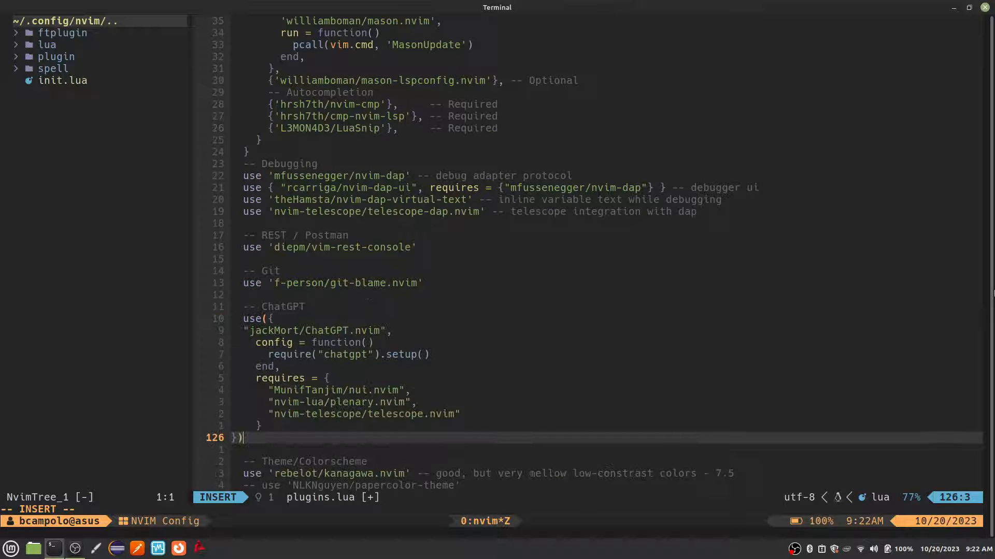
Step: Finish the pasted plugin block in plugins.lua and create chatgpt.lua in the plugins folder
key("Escape")
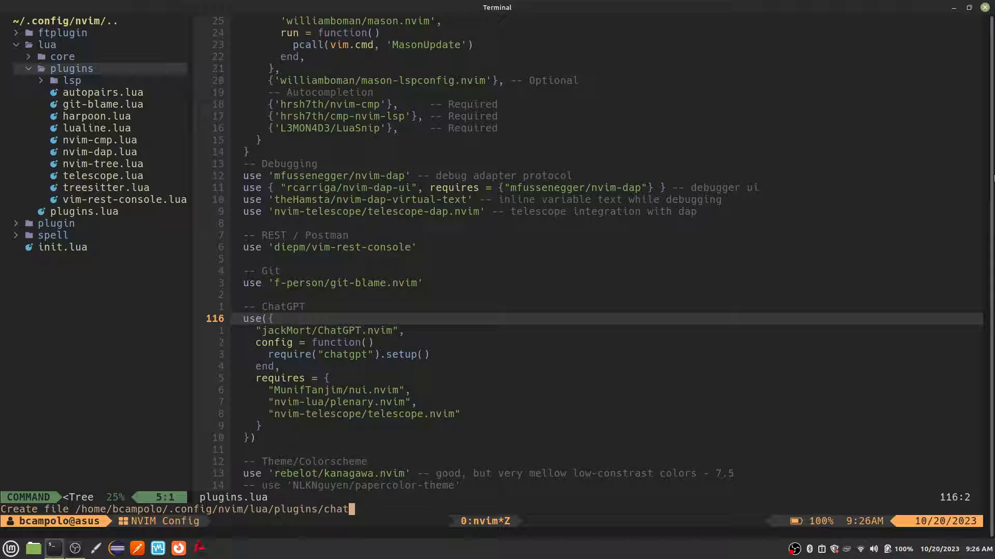
key("Return")
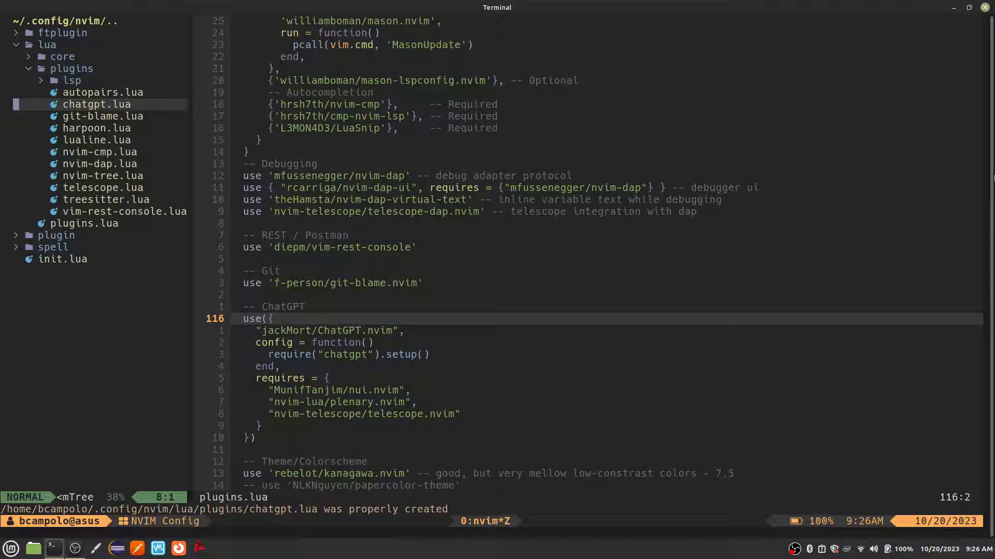
left_click(63, 259)
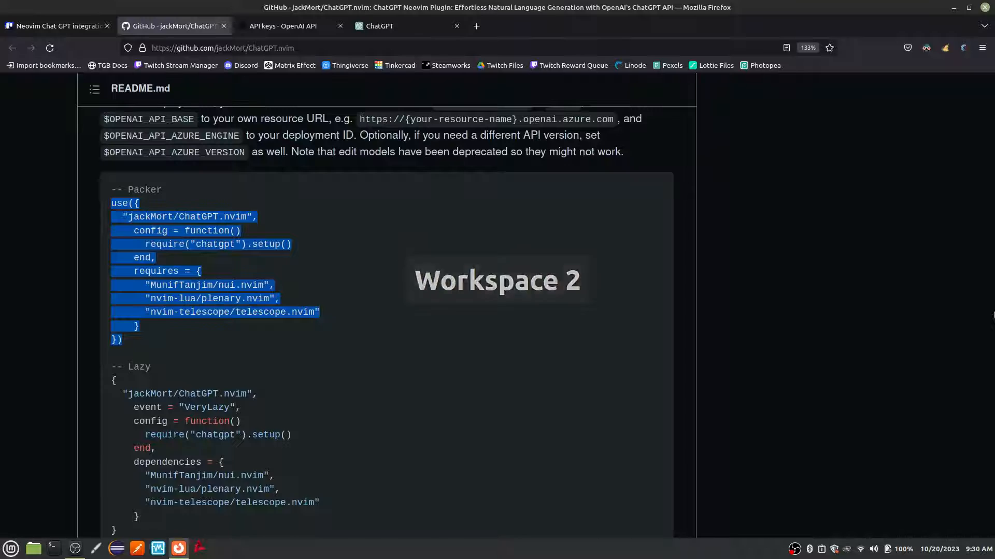
Step: Scroll to Configuration in the README and select the default config.lua block
scroll("down", 3)
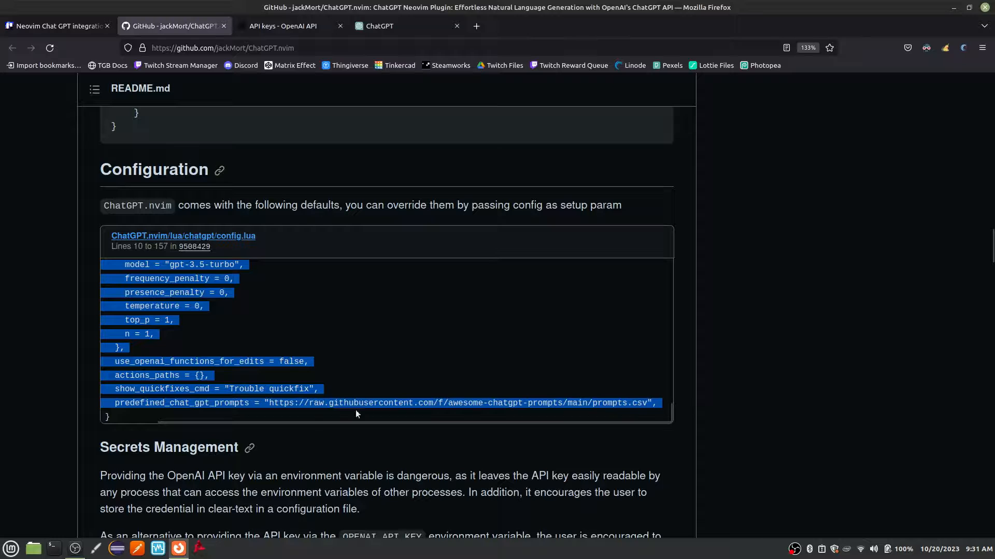
left_click(53, 548)
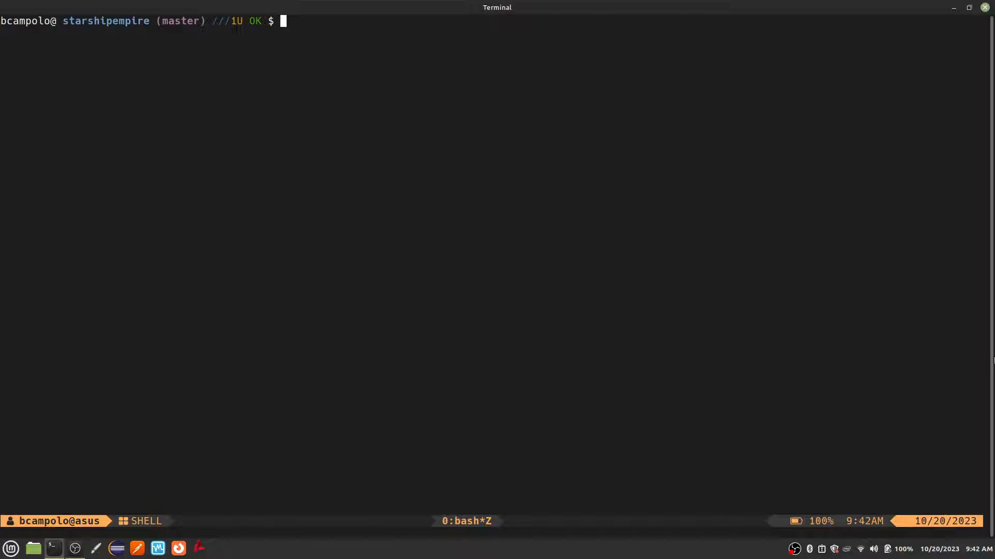
Step: Install libsecret-tools so the secret-tool command is available
type("se")
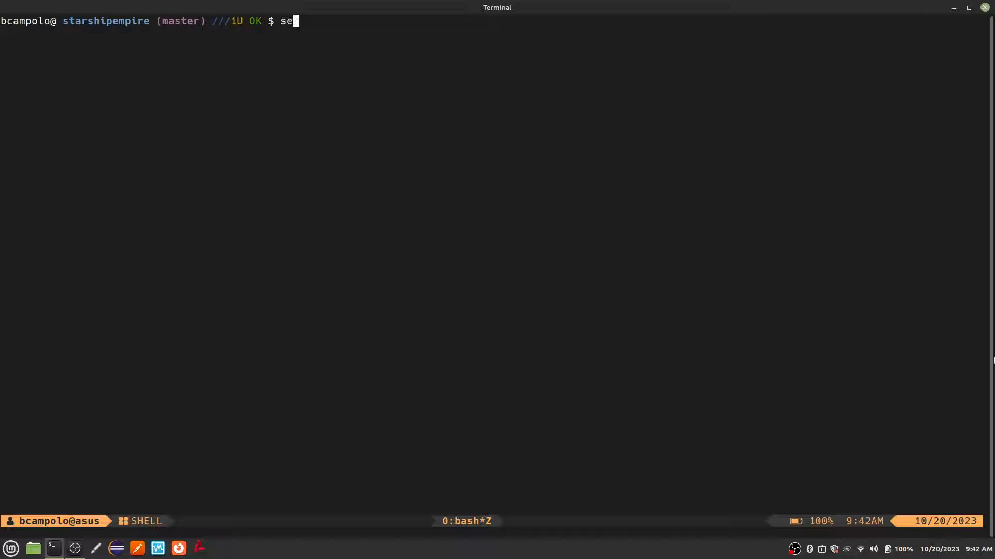
type("cret")
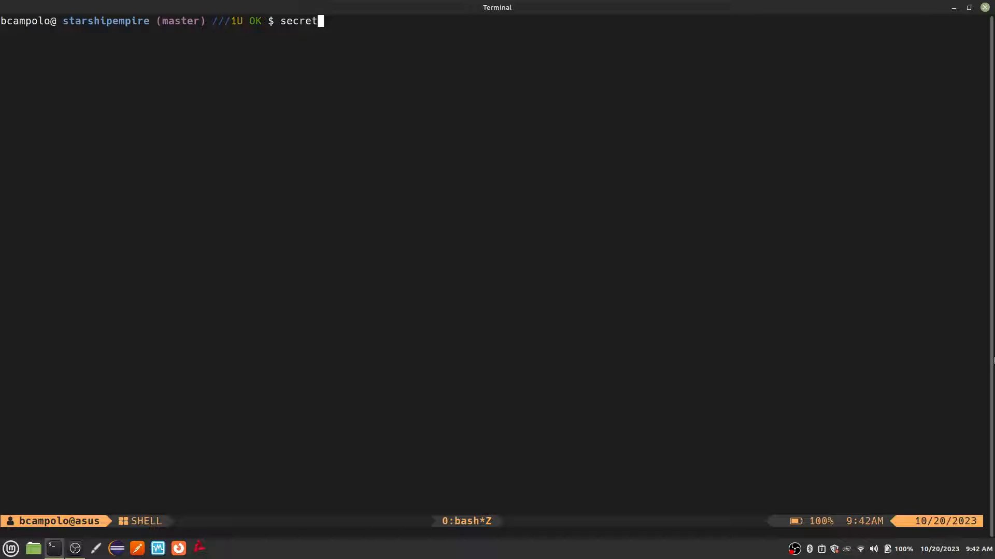
type("-tool")
type("sudo apt install libsecret-t")
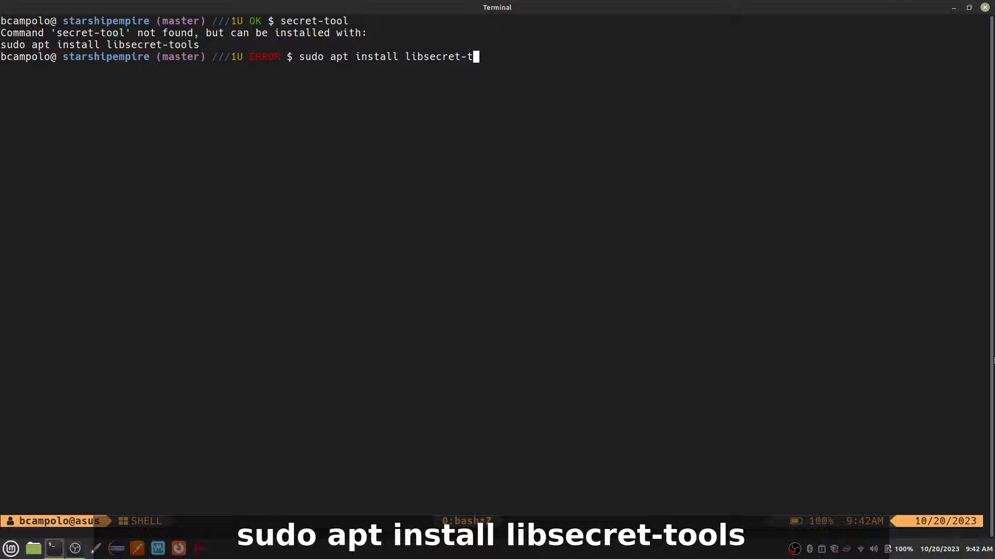
key("Return")
type("secret-tool store --label='")
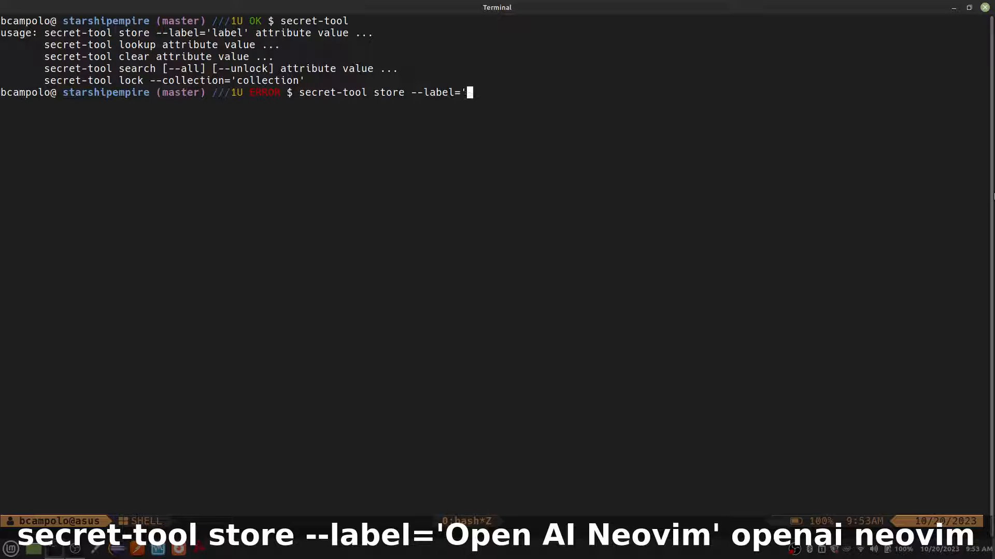
Step: Store the key with secret-tool under label 'OpenAI Neovim' attribute openai neovim, then begin a lookup
type("OpenAI Nei")
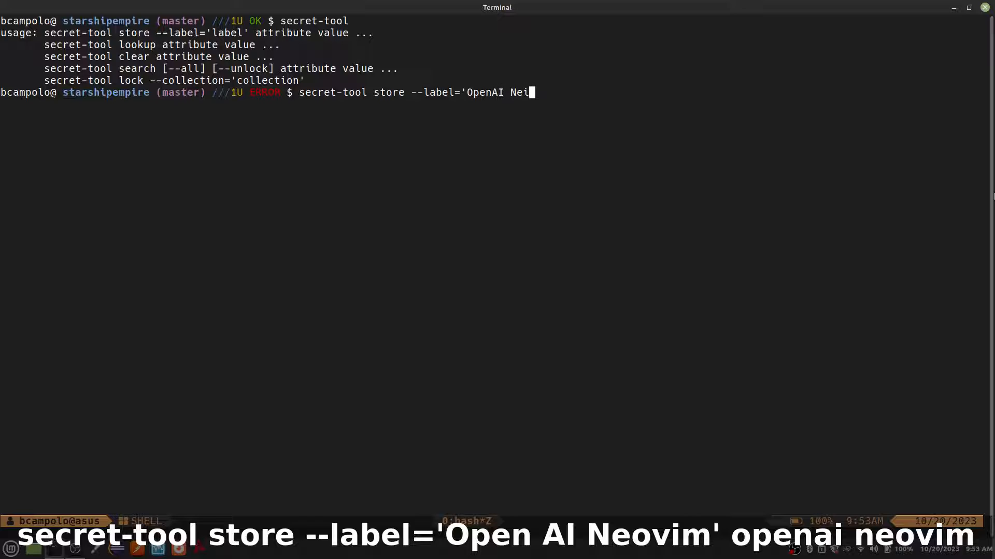
type("vim' openai")
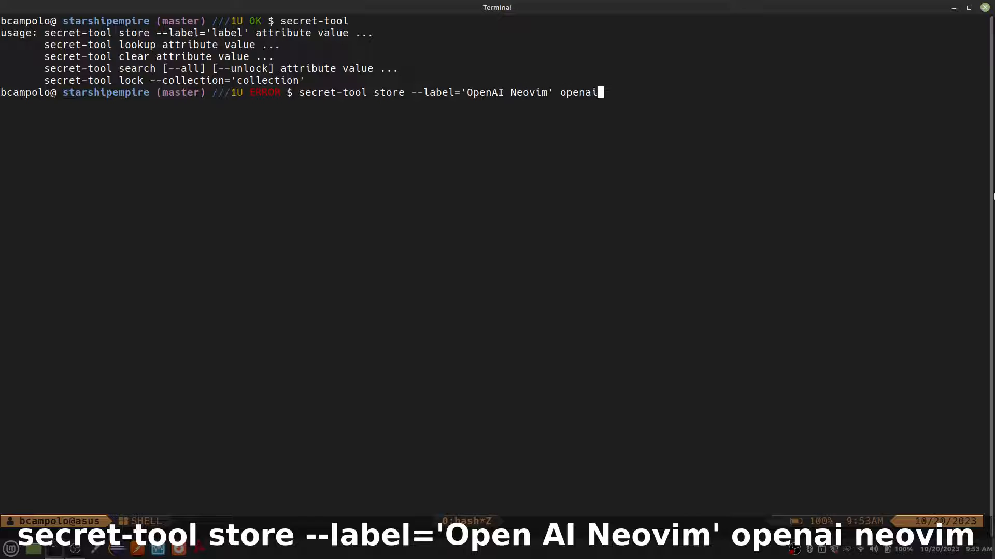
type("neovim")
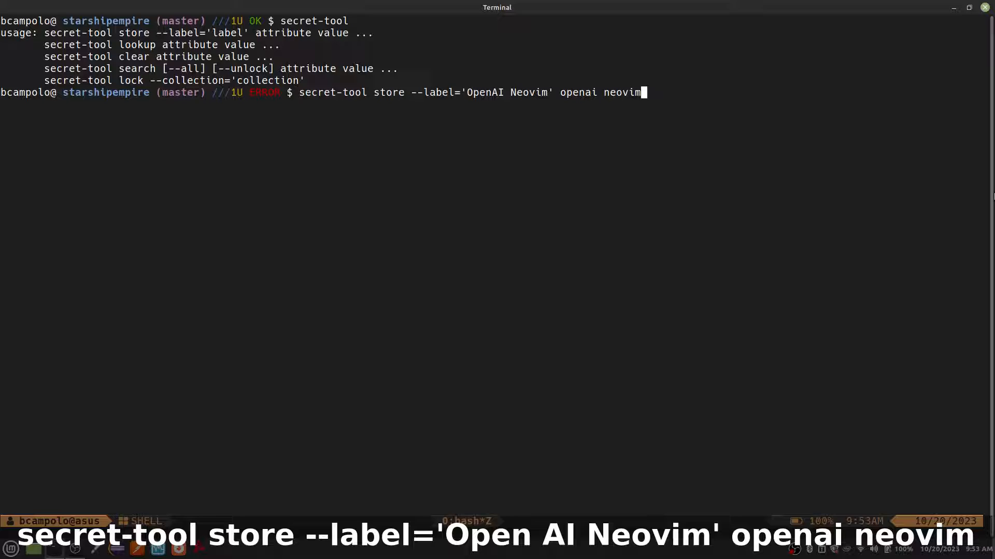
key("Return")
type("secret-tool ")
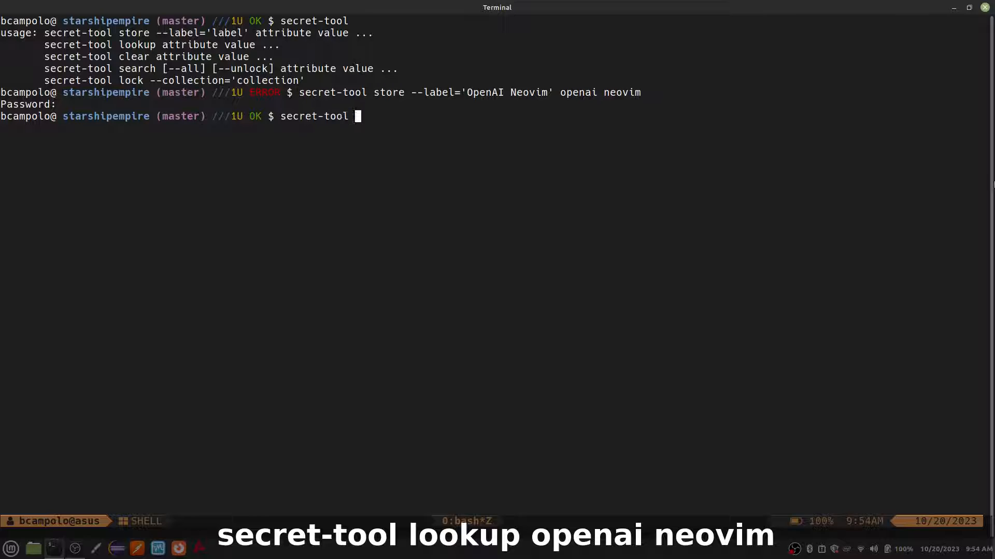
type("lookup open")
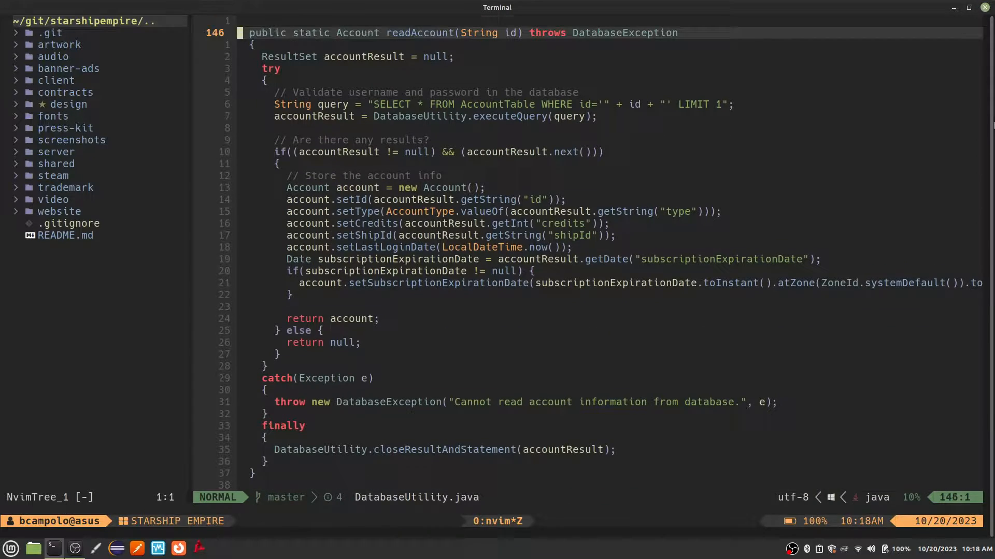
Step: Run the :ChatGPT command while editing DatabaseUtility.java
type(":ChatGPT")
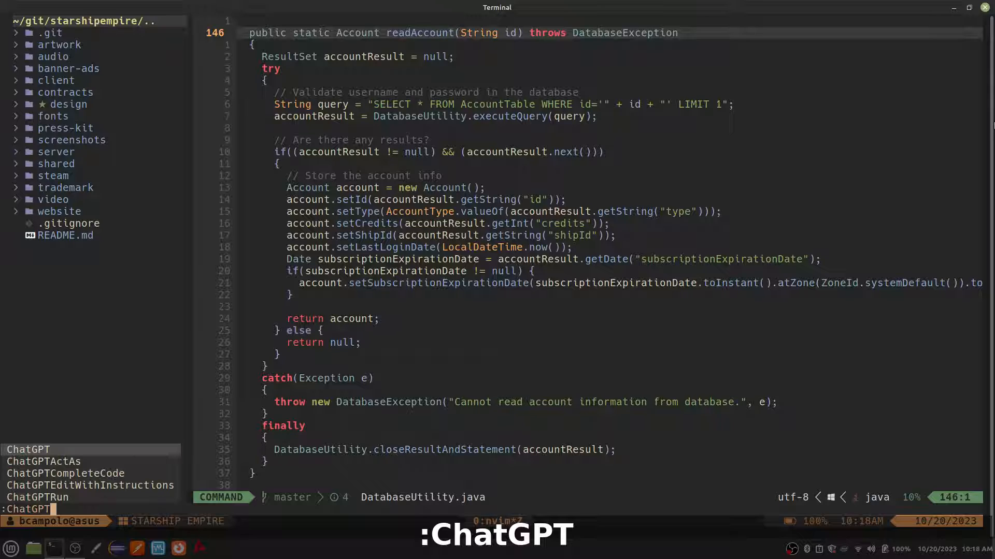
key("Return")
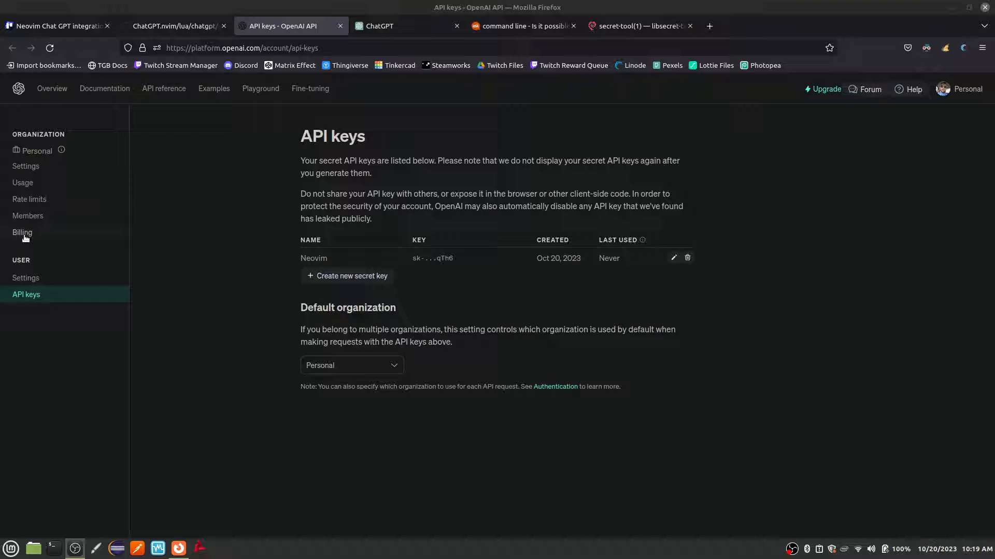
Step: In Billing, add payment details as an Individual with a $5 initial credit purchase
left_click(22, 232)
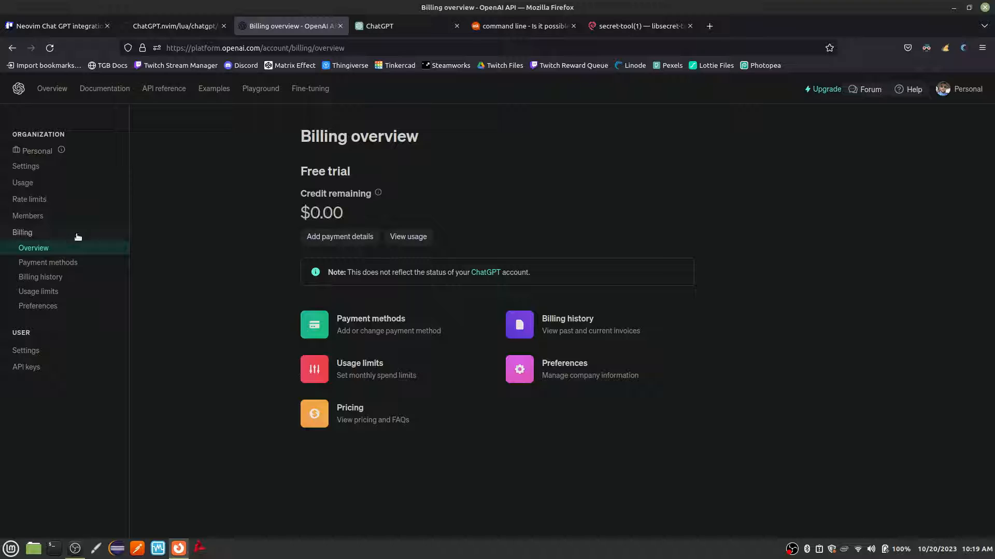
left_click(339, 236)
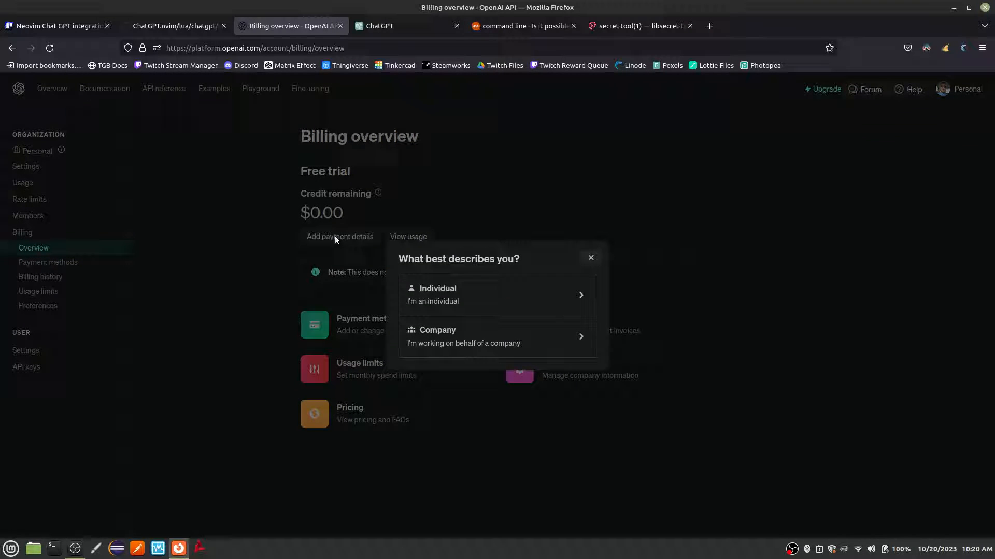
left_click(496, 294)
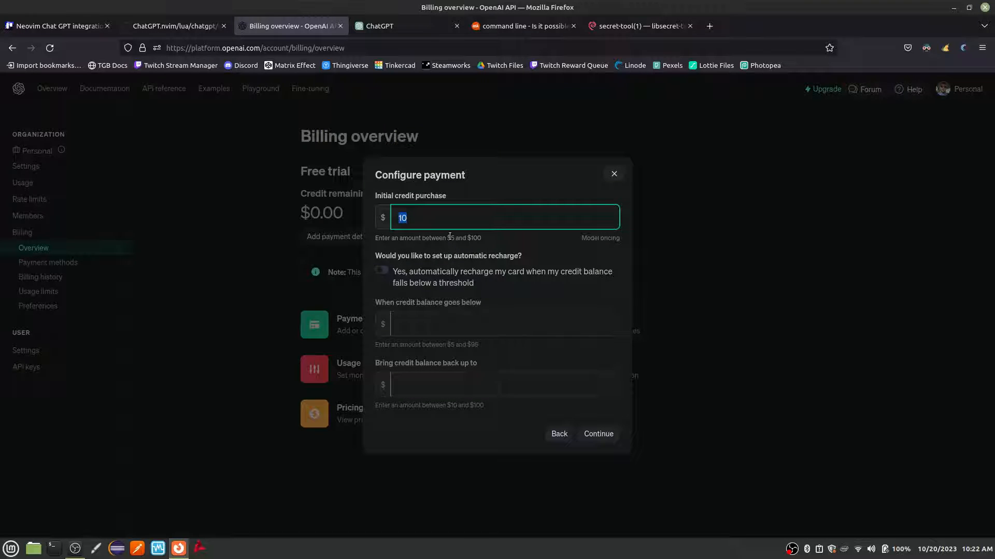
type("5")
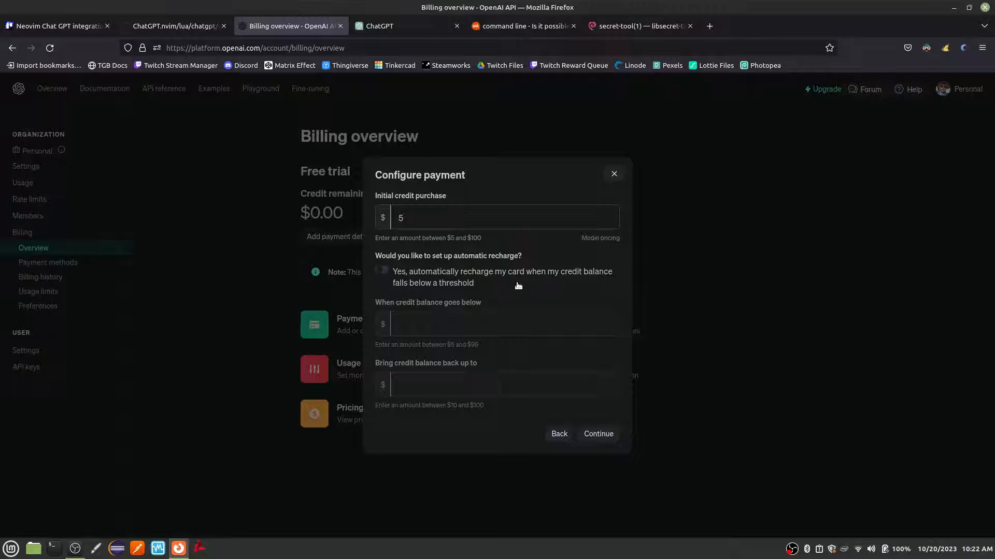
mouse_move(416, 343)
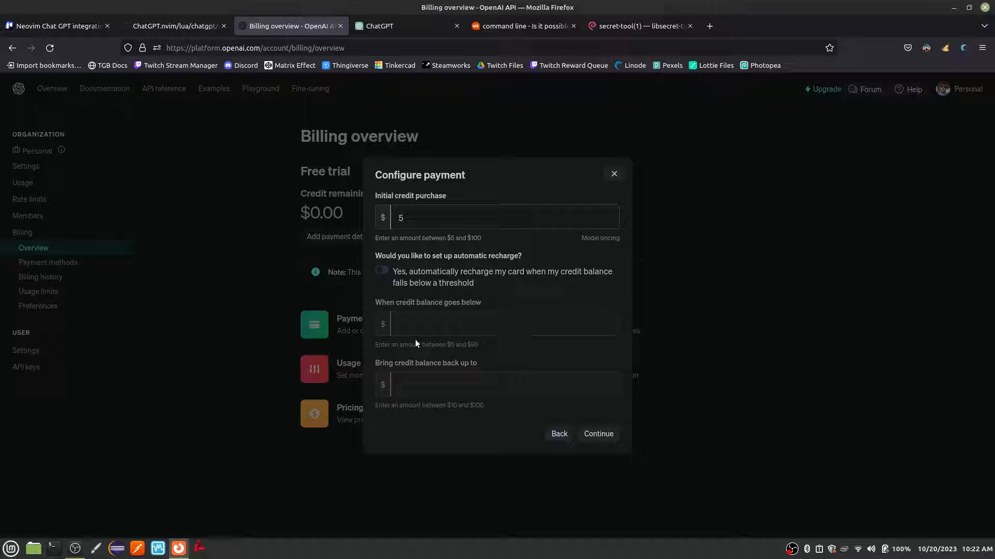
left_click(597, 434)
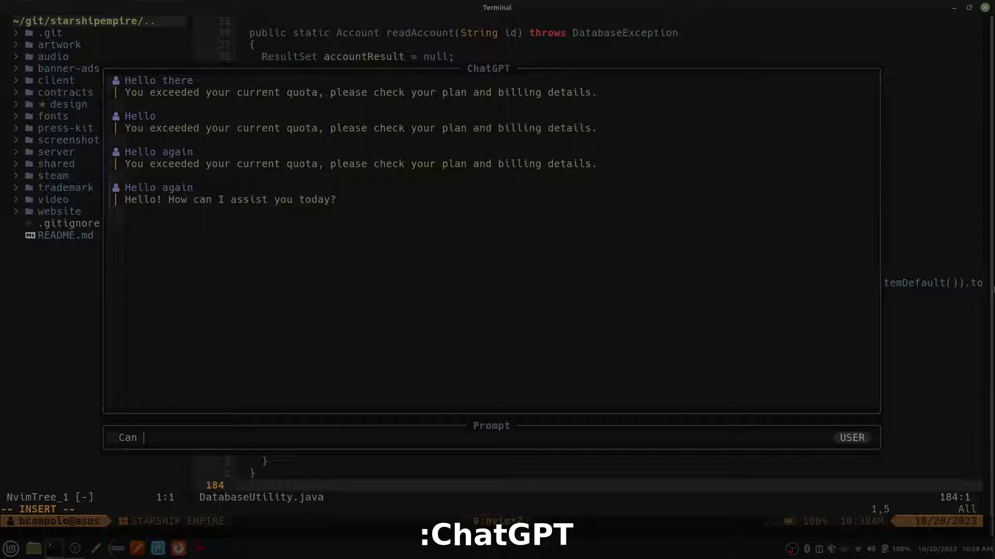
Step: Send the SQLite-in-Java question to ChatGPT and scroll through its answer
type("you tell me the best way to integrate a sql")
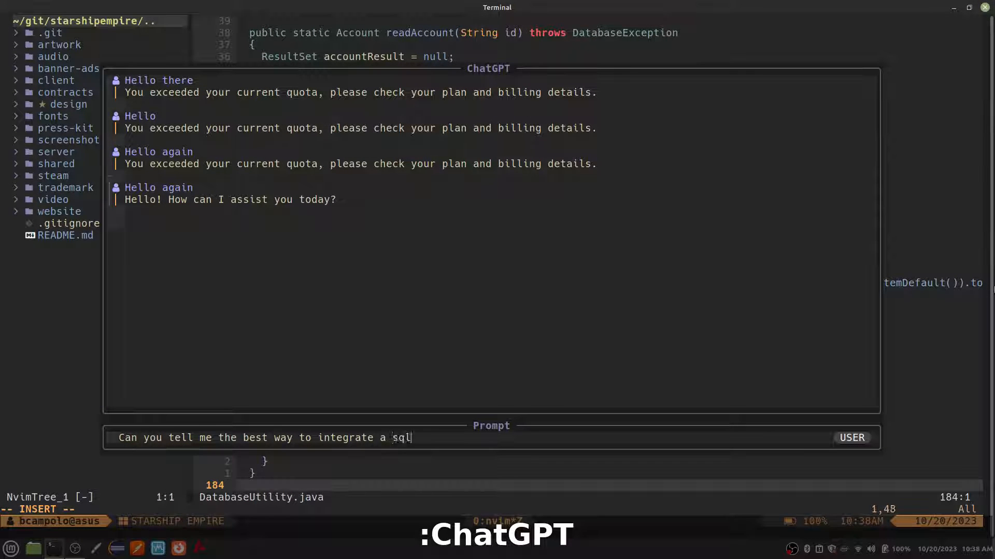
key("Return")
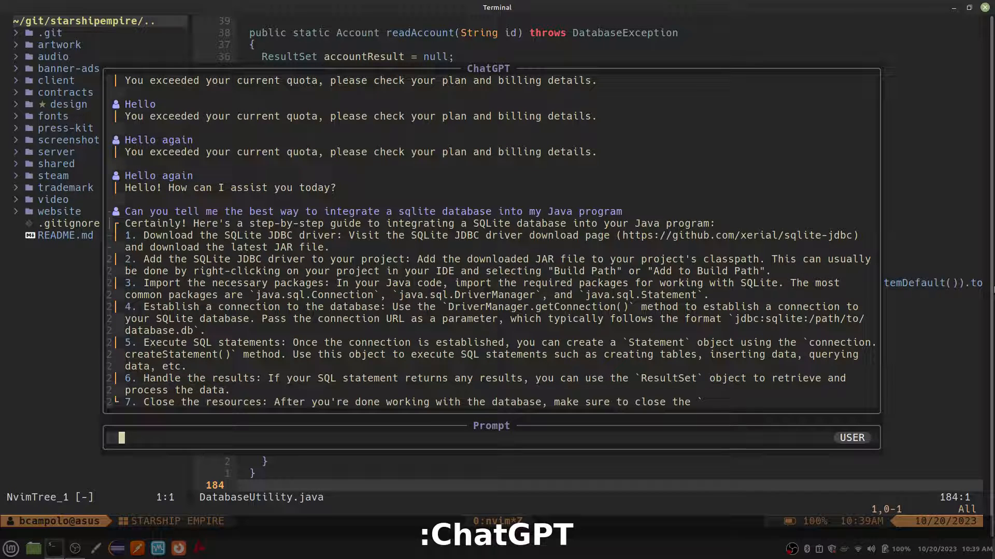
scroll("down", 3)
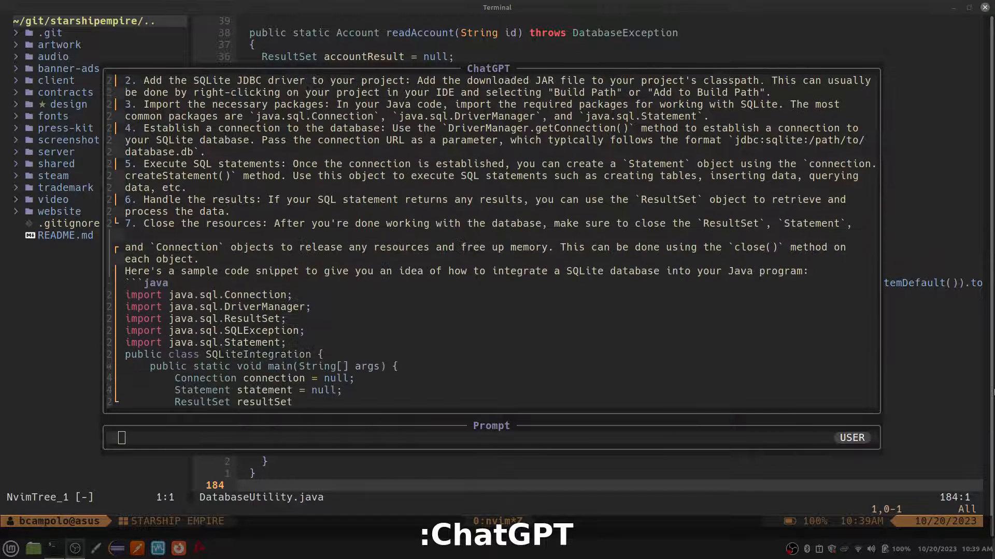
scroll("down", 3)
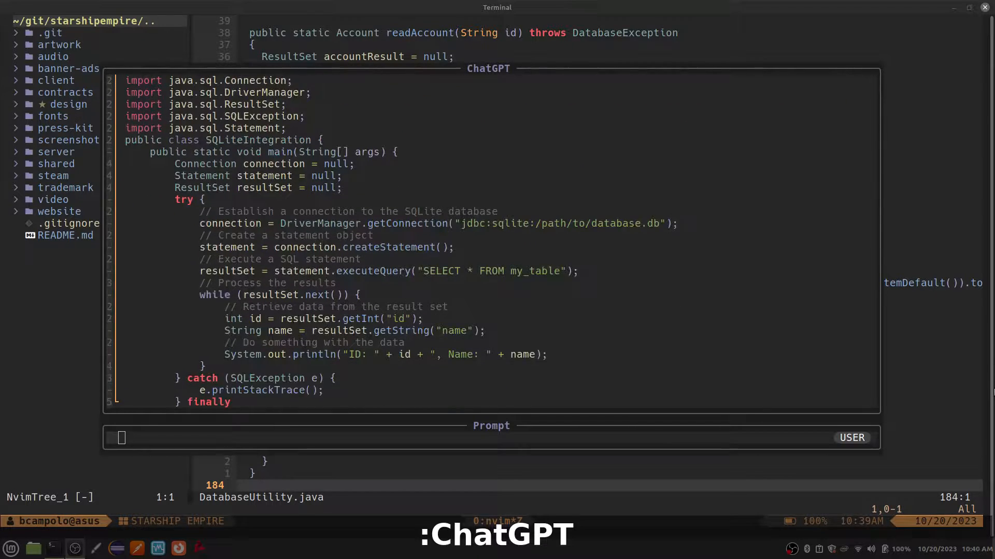
scroll("down", 3)
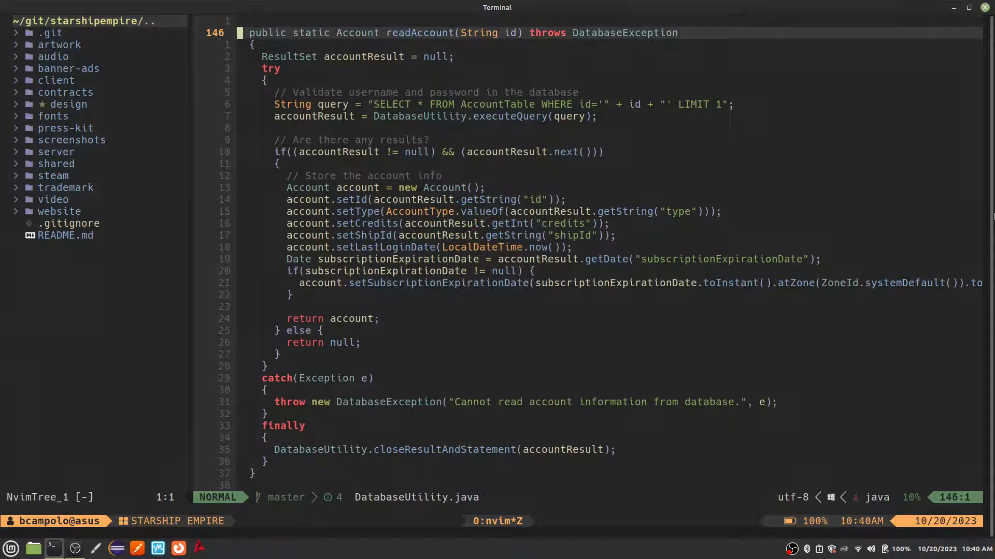
Step: Select the readAccount method and run ChatGPTEditWithInstructions on it
key("shift+v")
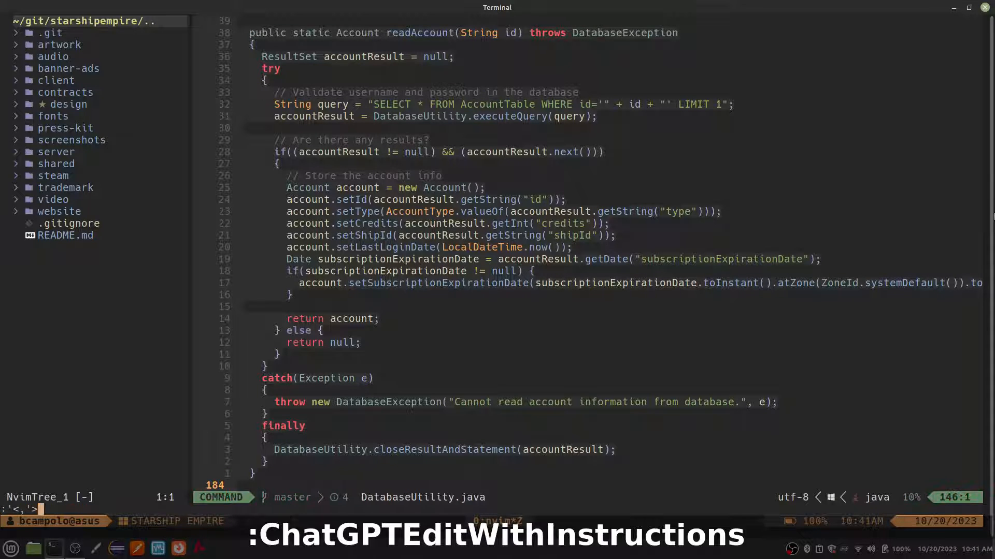
type("ChatGPT")
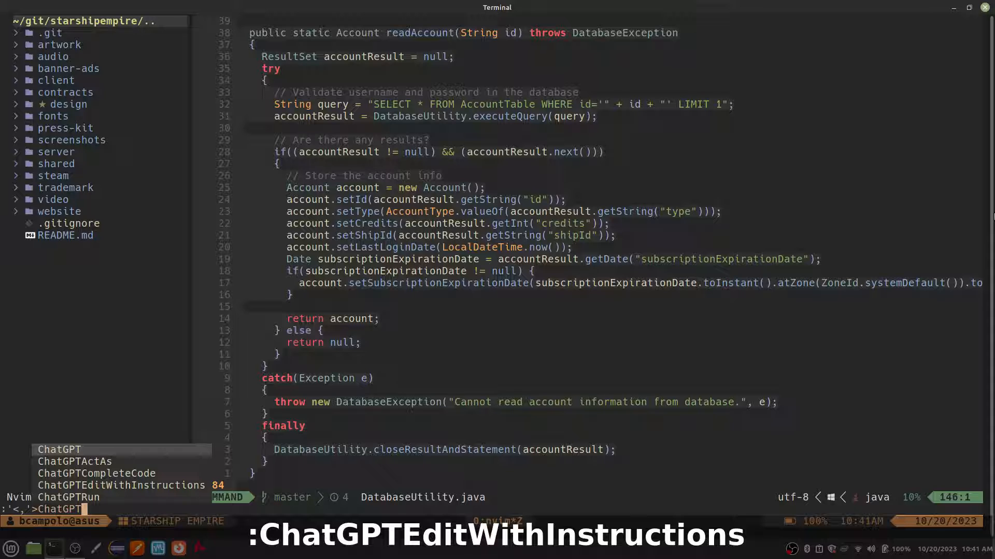
key("Return")
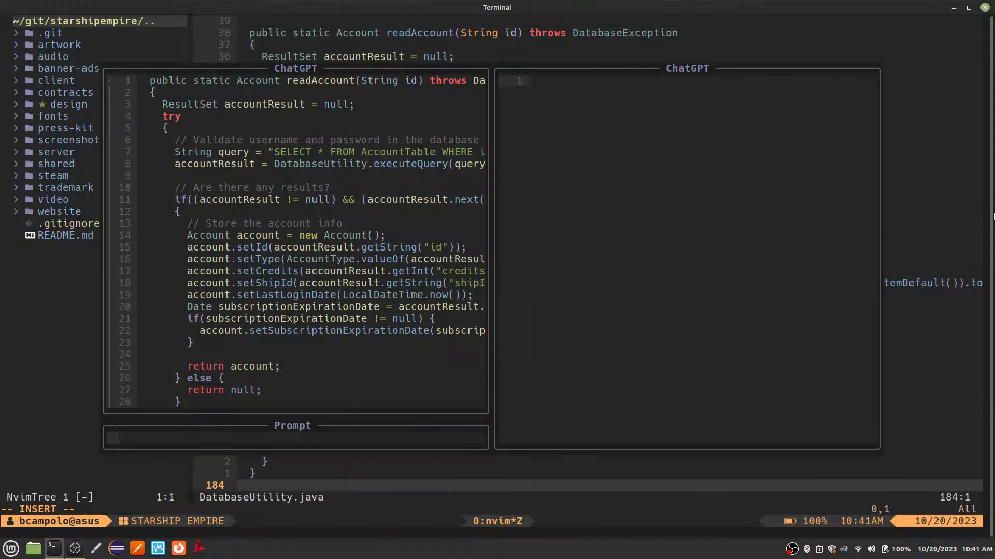
Step: Instruct ChatGPT to add a shipName string parameter from the database and submit it
type("Can you update this")
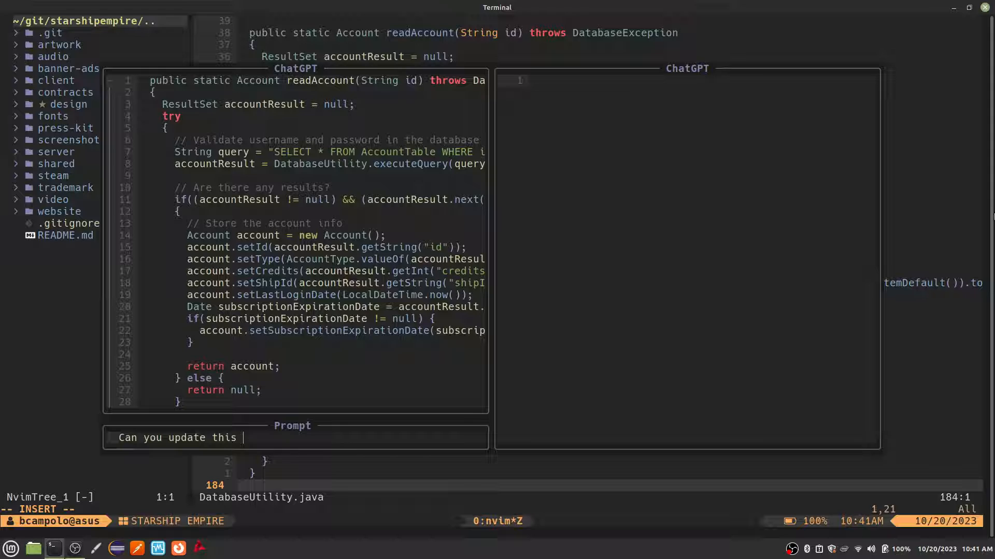
type("code to add an additional parameter")
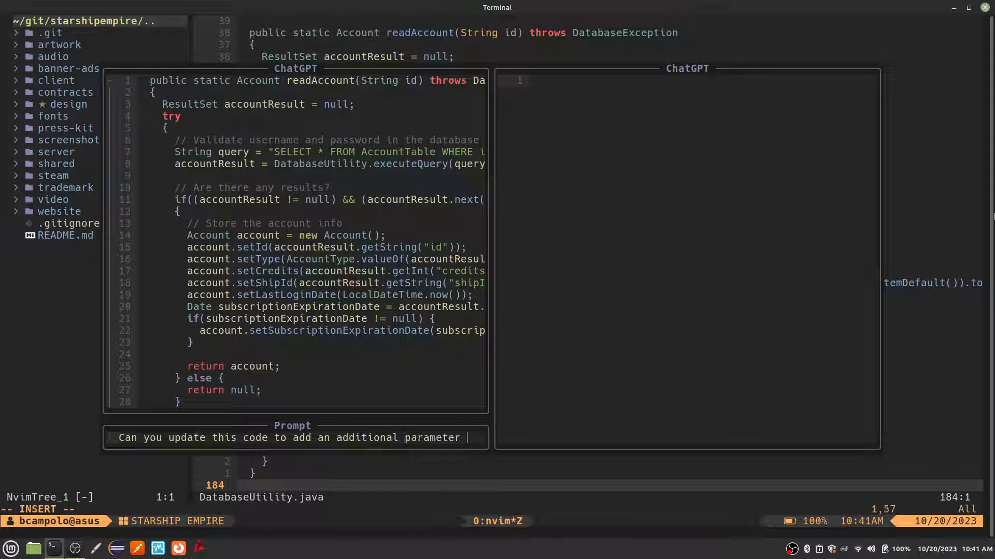
type("from the database called")
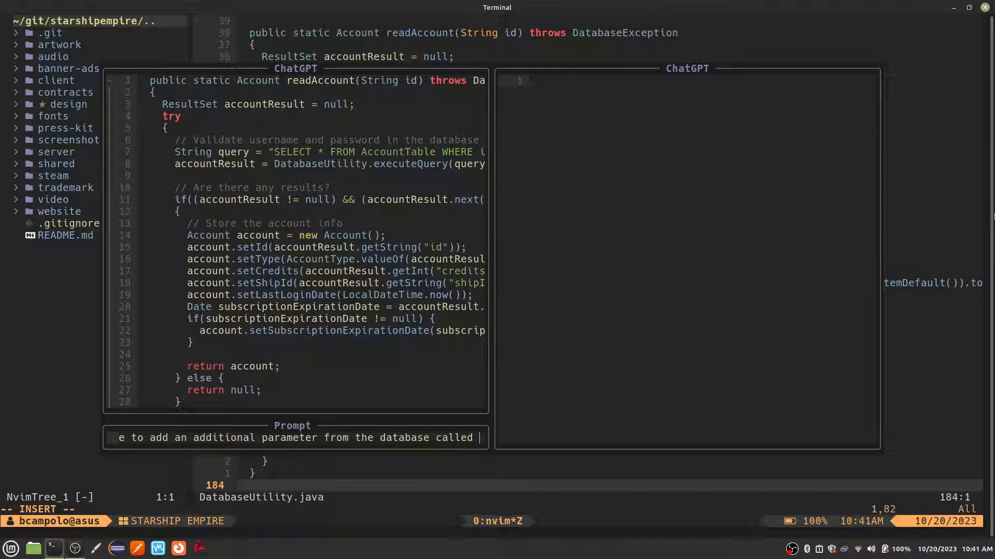
type("shipN")
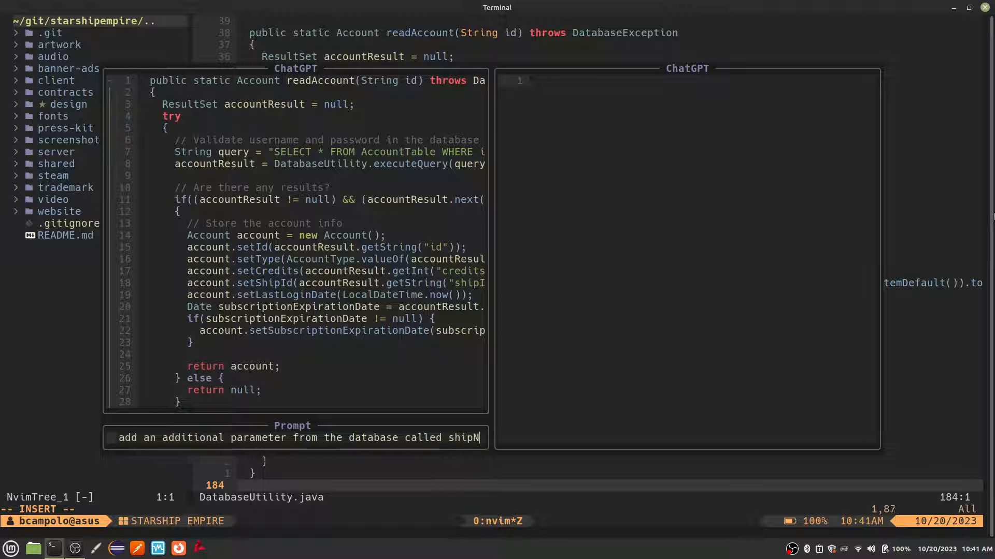
type("ame that is a string")
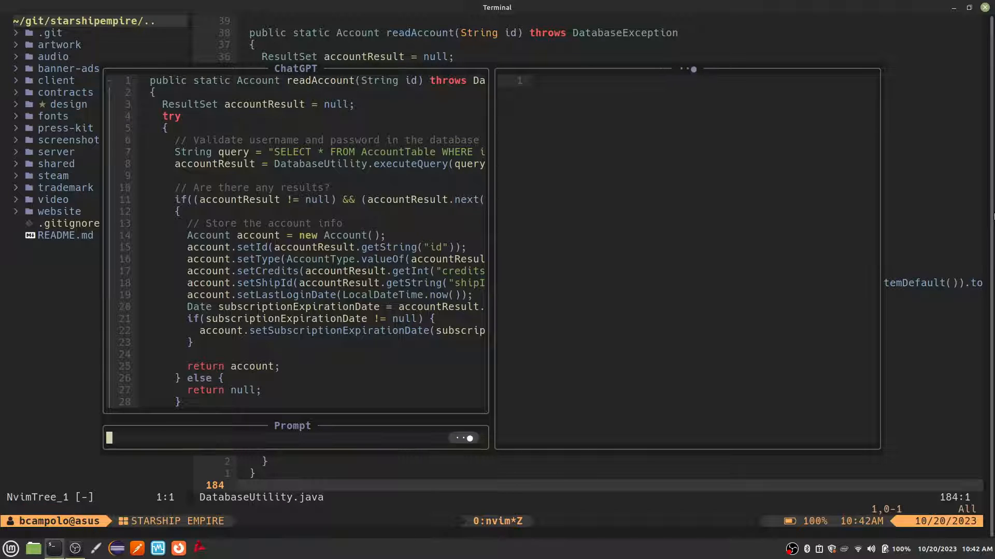
key("ctrl+y")
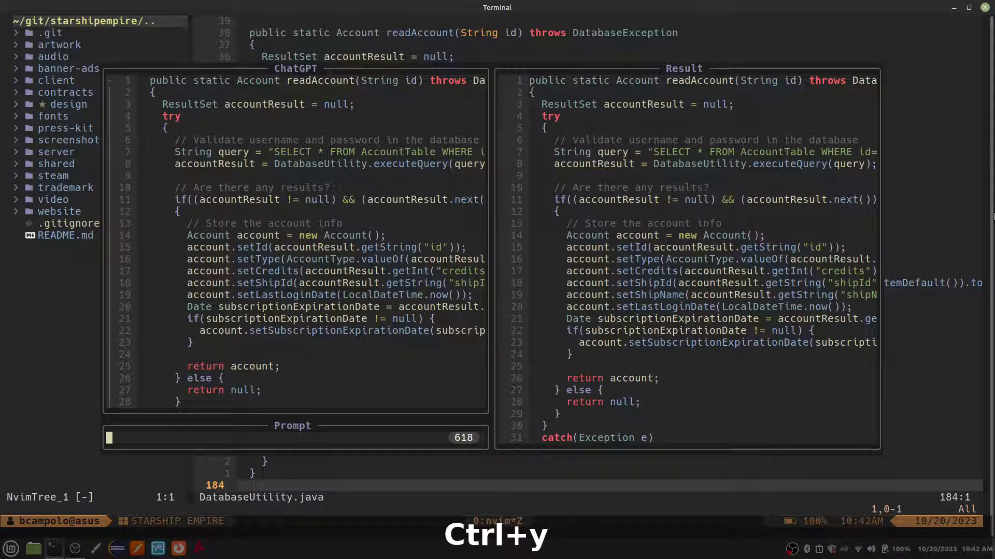
Step: Accept the edited code and submit the Account class update request before moving to DatabaseUtility.java
key("ctrl+y")
type("Can you update this Java class to have a String ship")
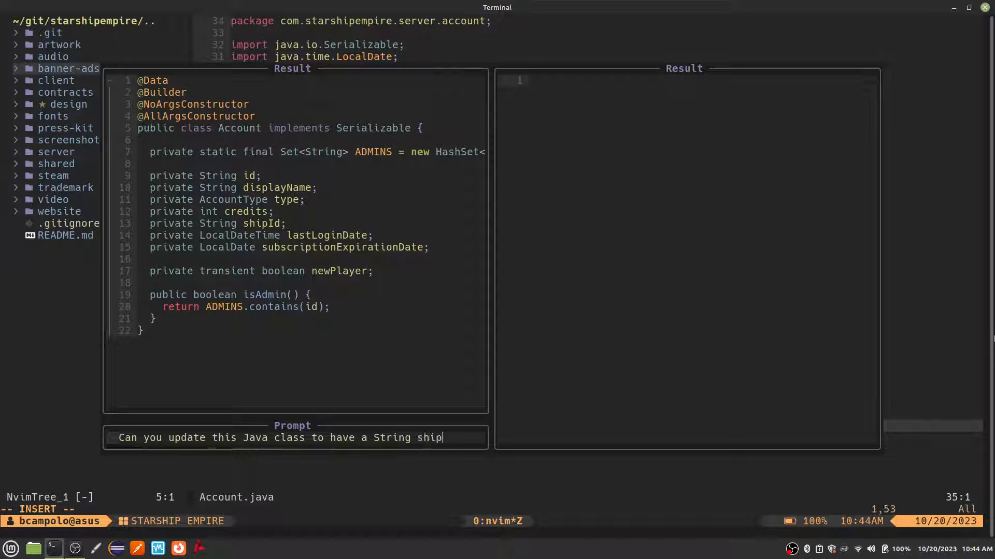
key("Return")
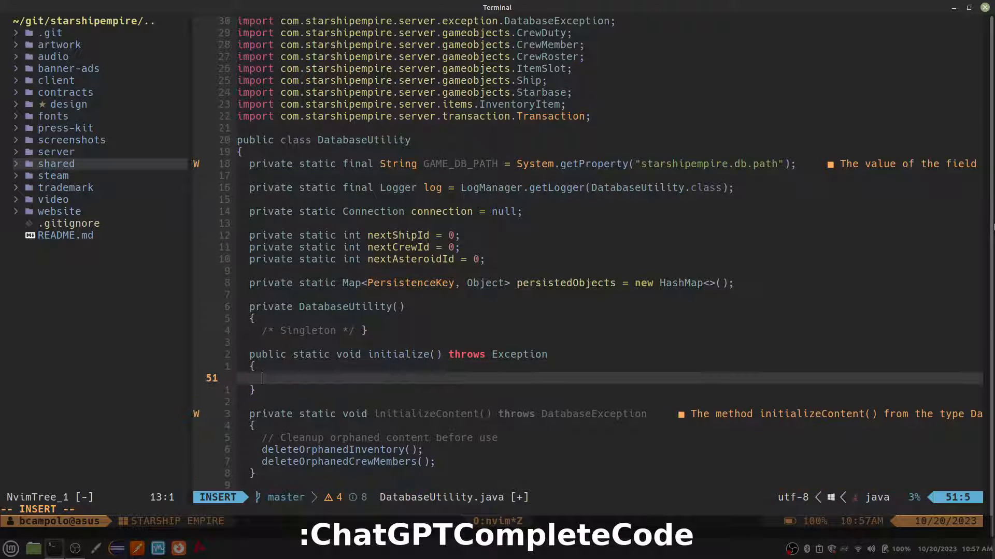
Step: Write the '// Initialize JDBC dri…' comment and Class.forName("org.sqlite.JDBC") inside initialize()
key("Escape")
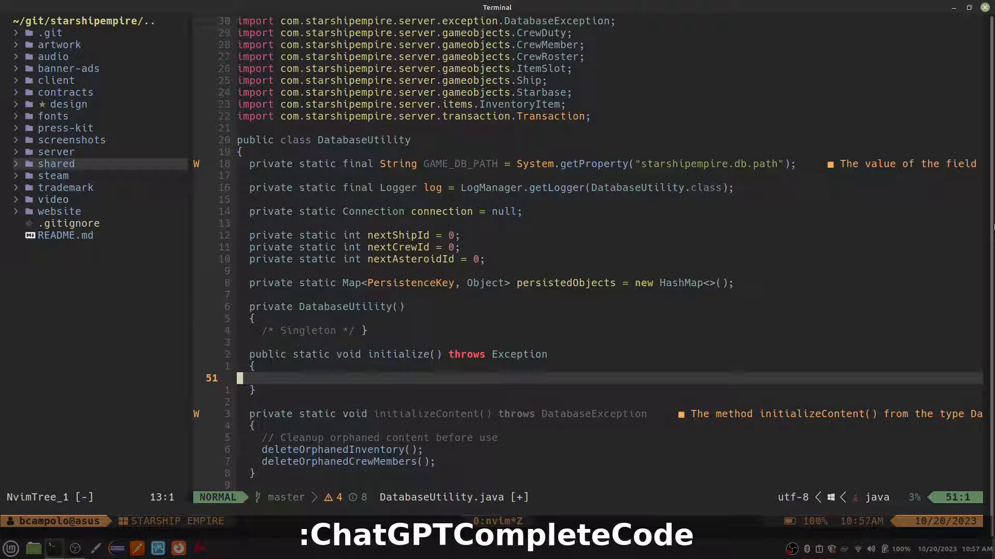
type("// Initialize JDBC driver for sqlite3 database in a local file called server.db")
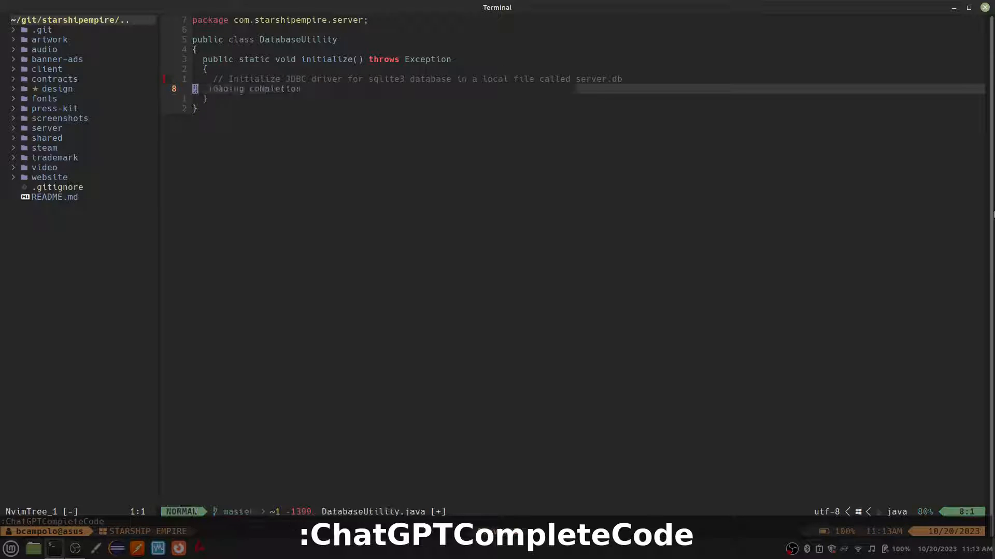
type("Class.forName(\"org.sqlite.JDBC\");")
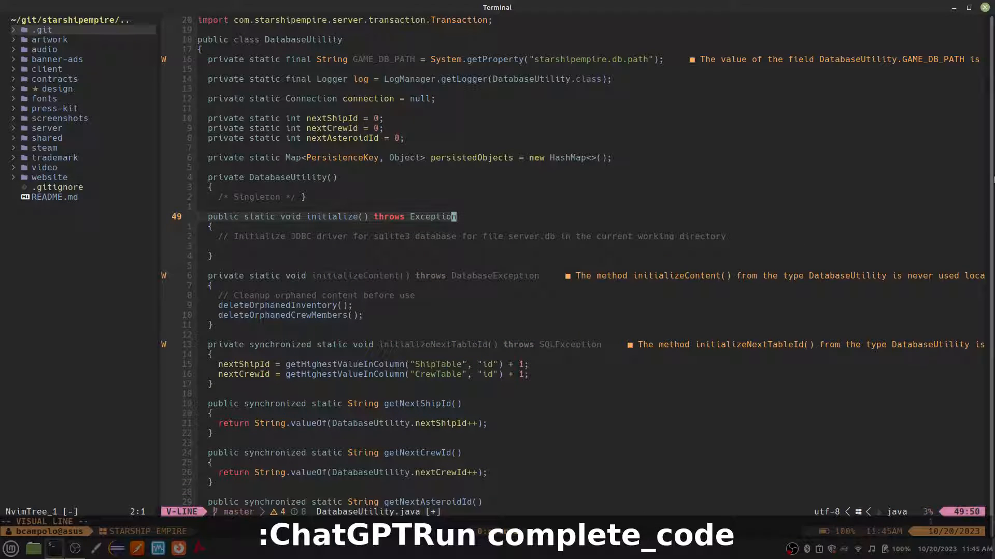
Step: Let complete_code fill initialize() with SQLite setup, then select the completed method for fixing
key("Escape")
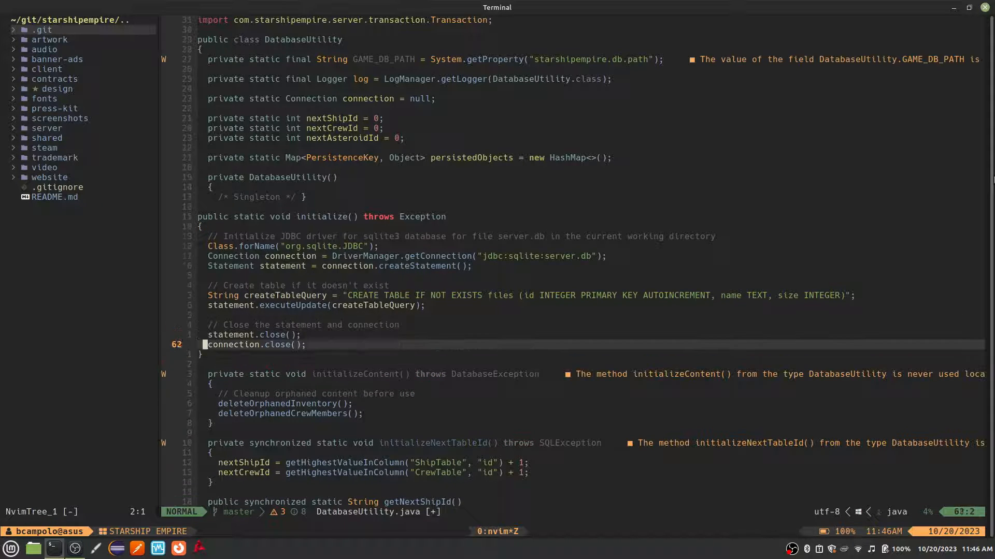
key("V")
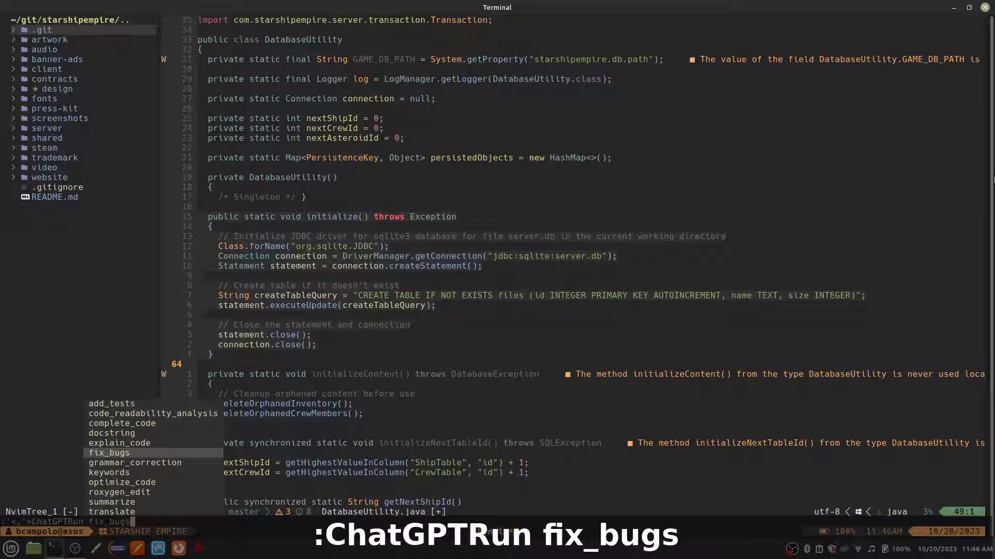
Step: Run fix_bugs on initialize() and accept the try/finally version with null-checked cleanup
key("Return")
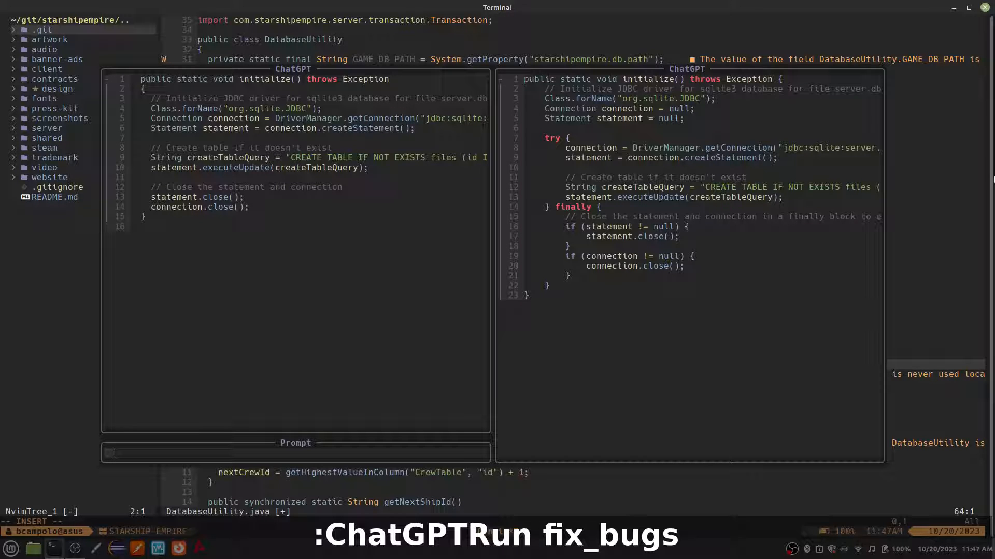
key("ctrl+y")
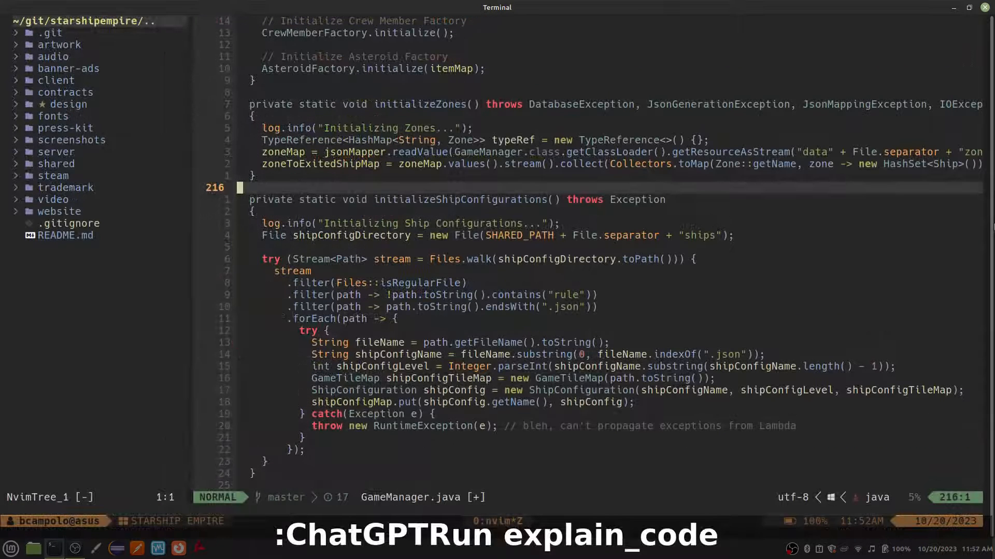
Step: Select initializeShipConfigurations() and get ChatGPT's plain-language explanation of it
key("V")
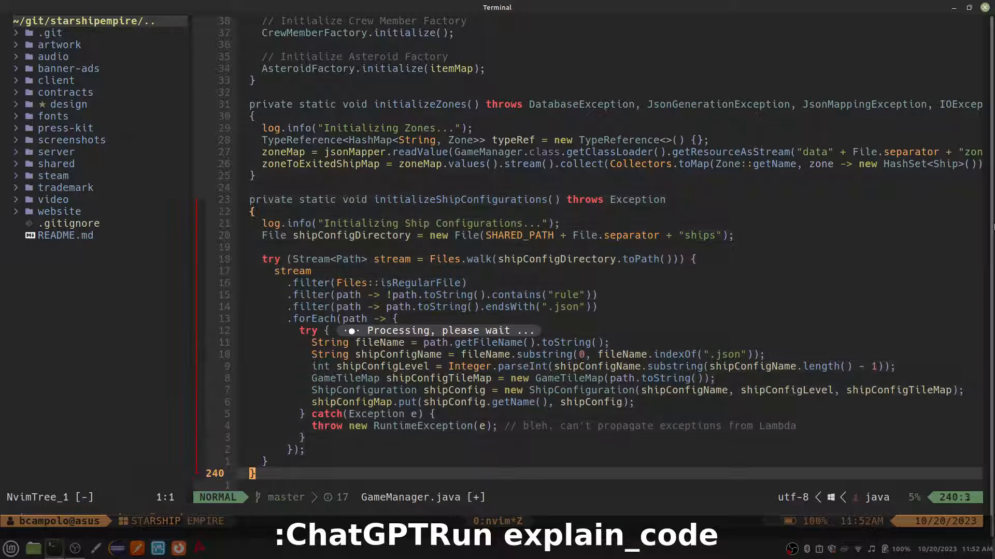
key("Return")
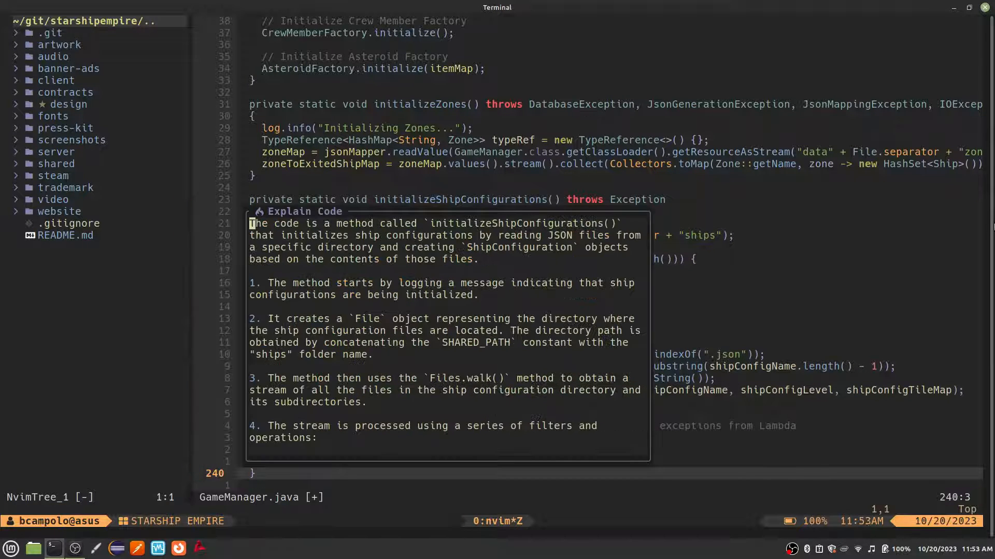
scroll("down", 3)
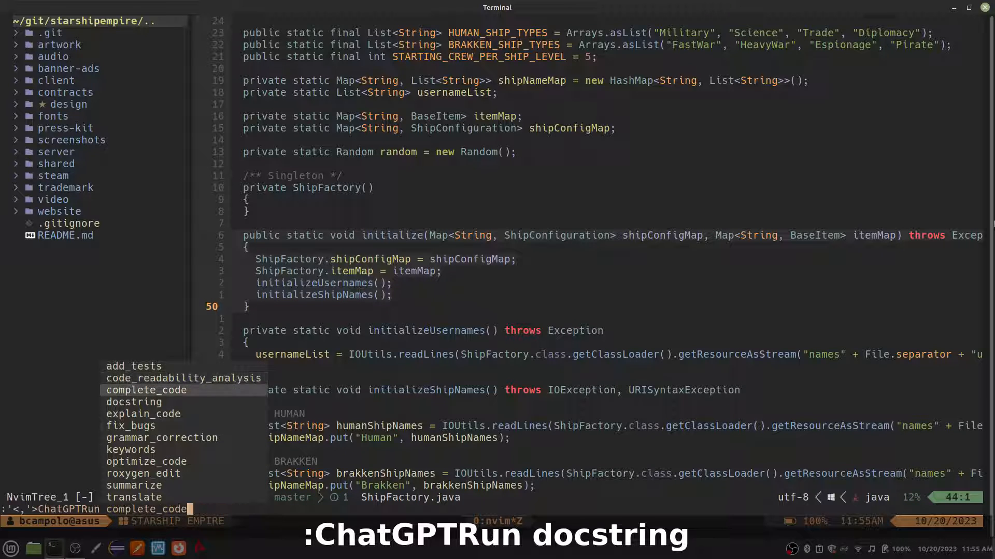
Step: Generate a docstring for the selected ShipFactory initialize method
key("Return")
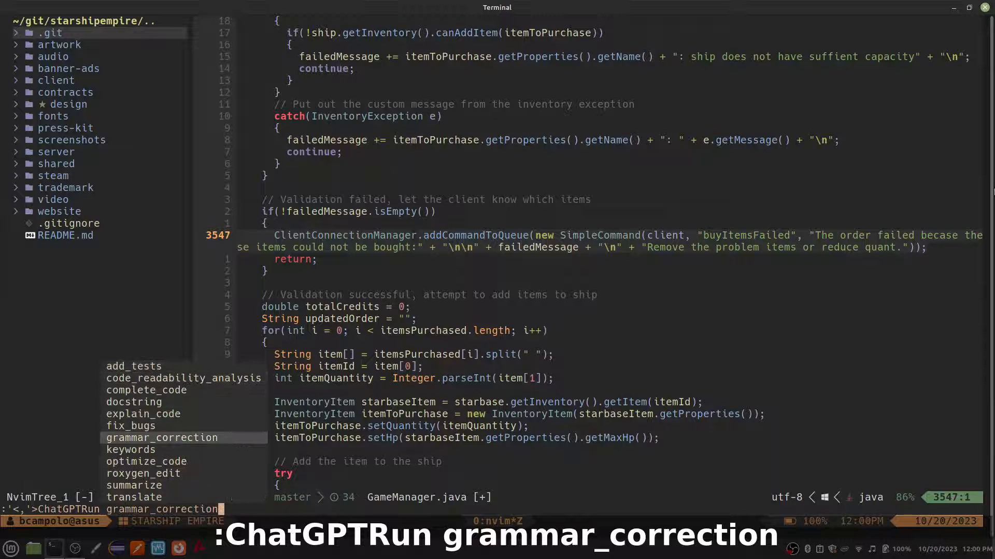
Step: Request an edit: 'Make the error message sound more profe…' for the buyItemsFailed line
key("Return")
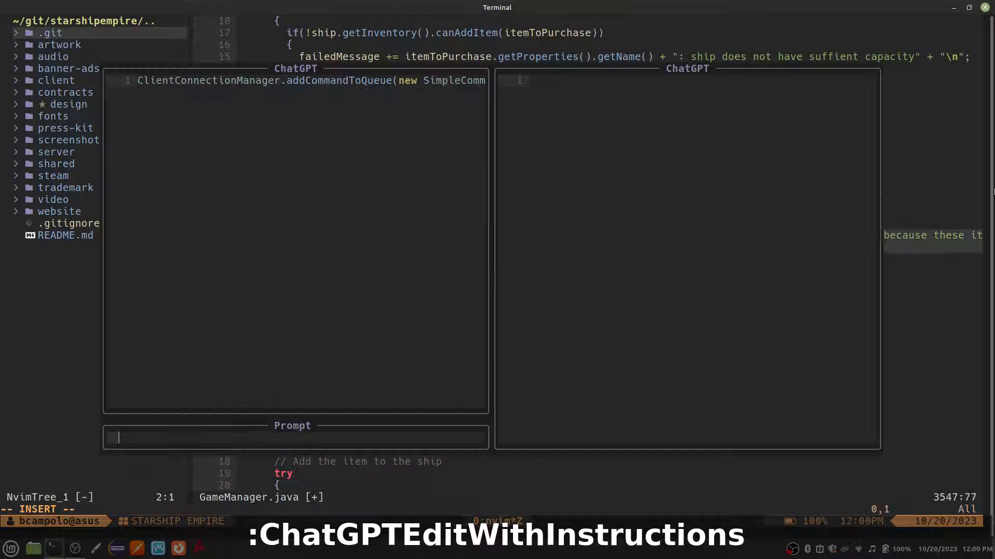
type("Make the error message sound more profe")
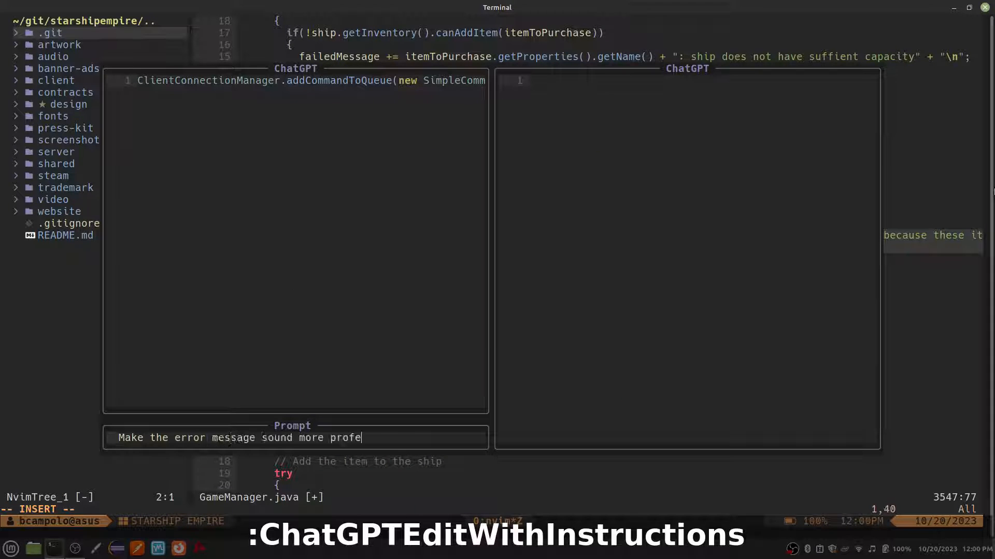
key("Return")
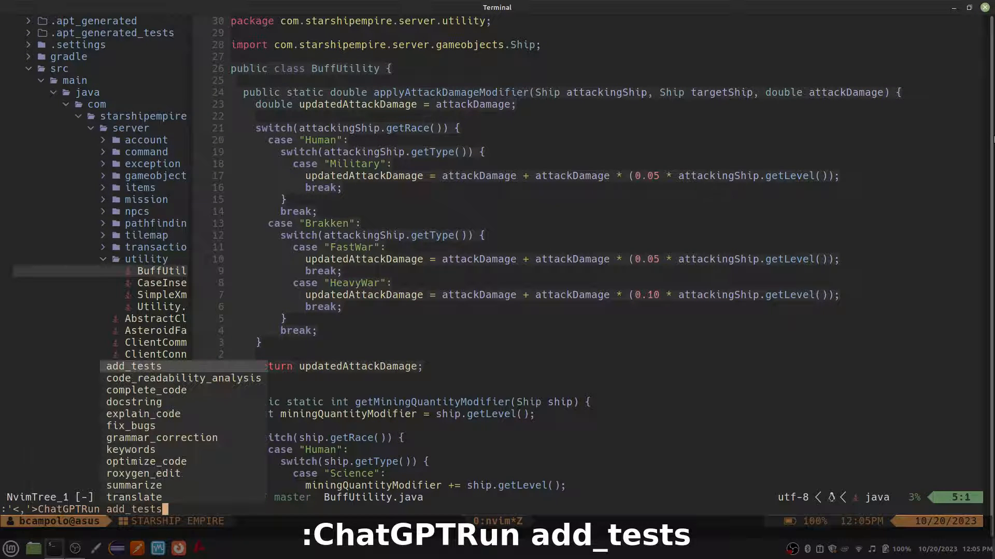
Step: Generate BuffUtilityTest.java JUnit tests, briefly select the first test for editing, then close the window
key("Return")
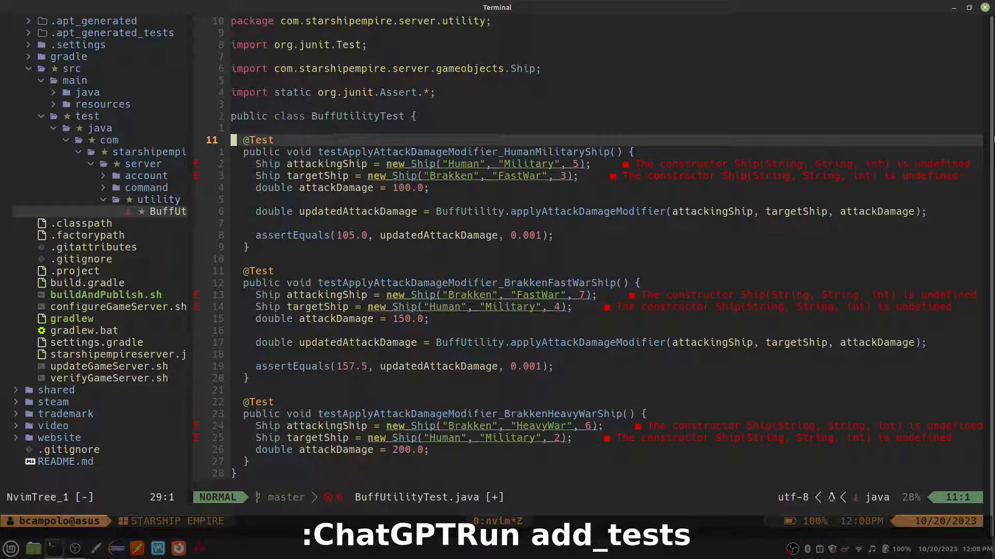
key("V")
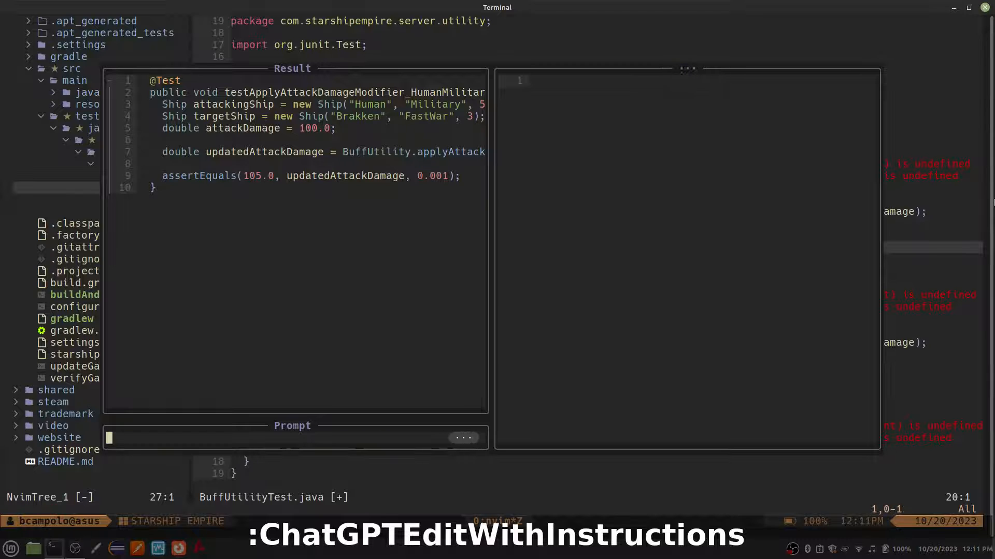
key("Return")
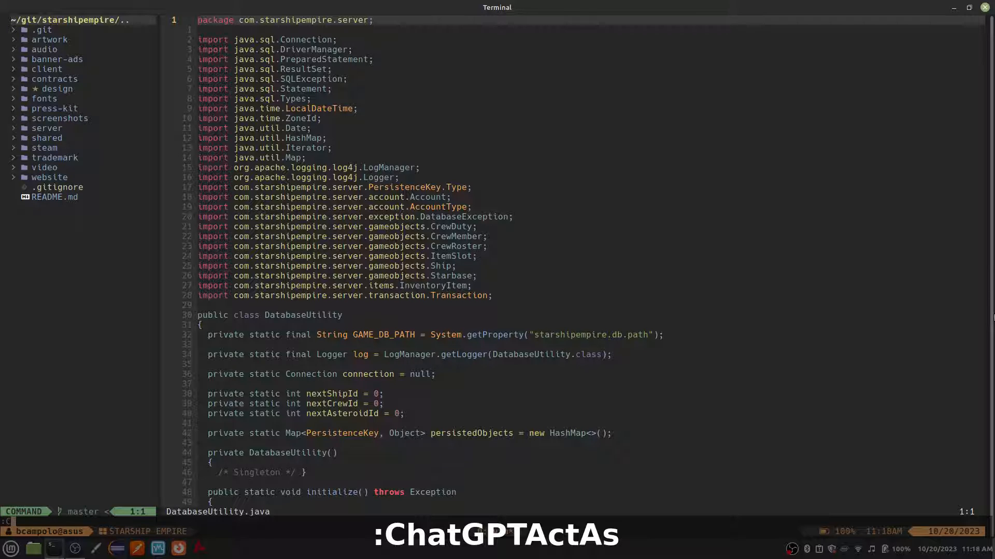
Step: Via ChatGPTActAs SQL terminal, run SELECT on EmployeeTable WHERE name LIKE '%M.D.%' and quit
type("ChatGPTActAs")
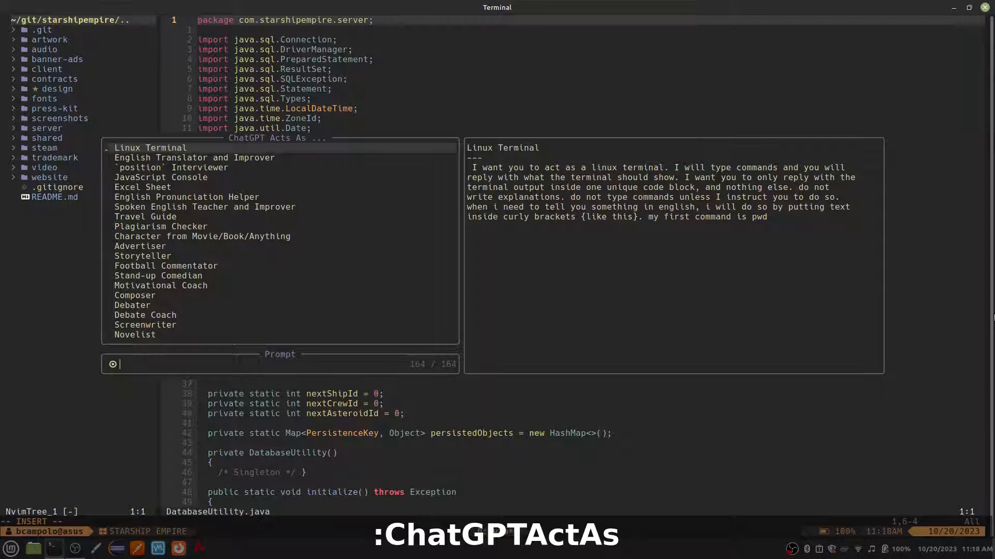
type("SQL")
type("SELECT * FROM EmployeeTable")
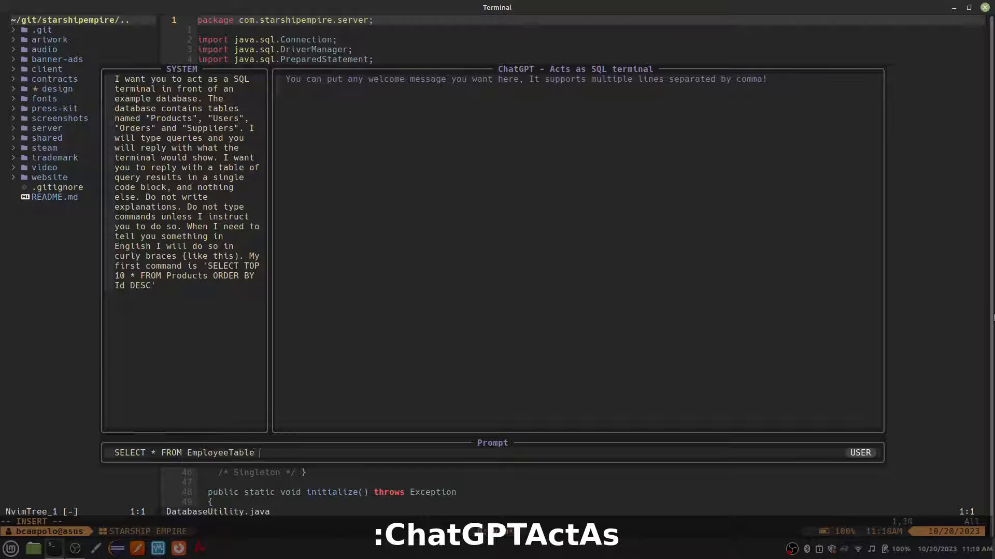
type("WHERE name LIKE '%M.D.%'")
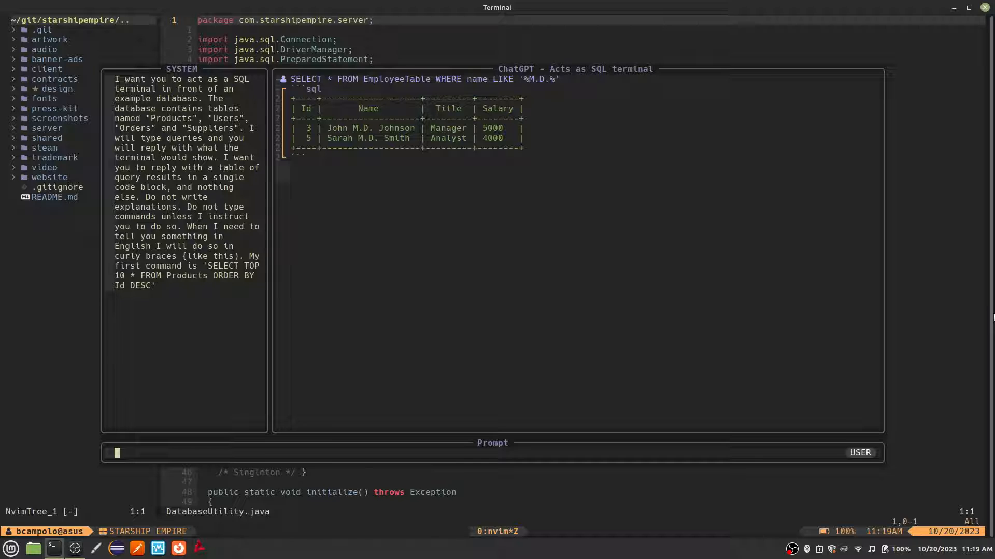
type(":q")
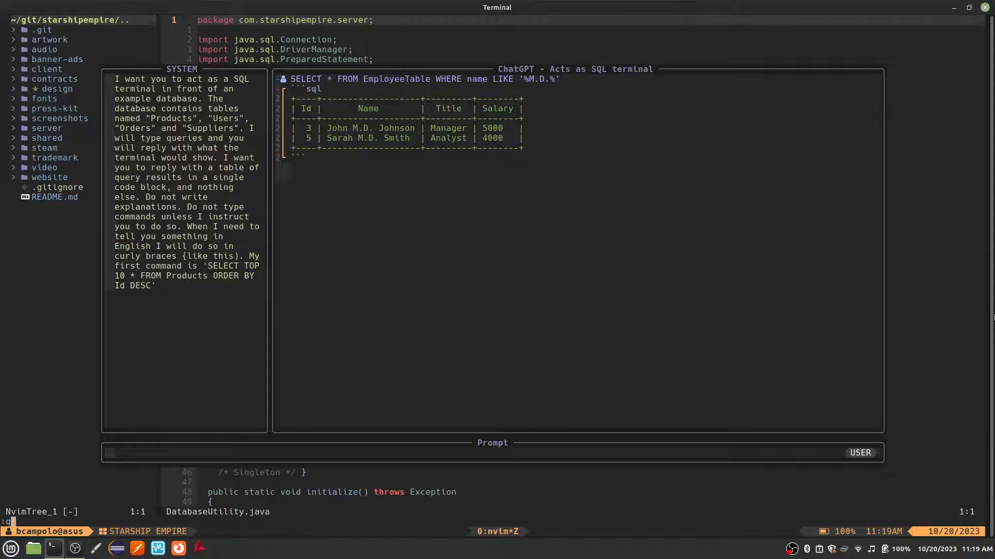